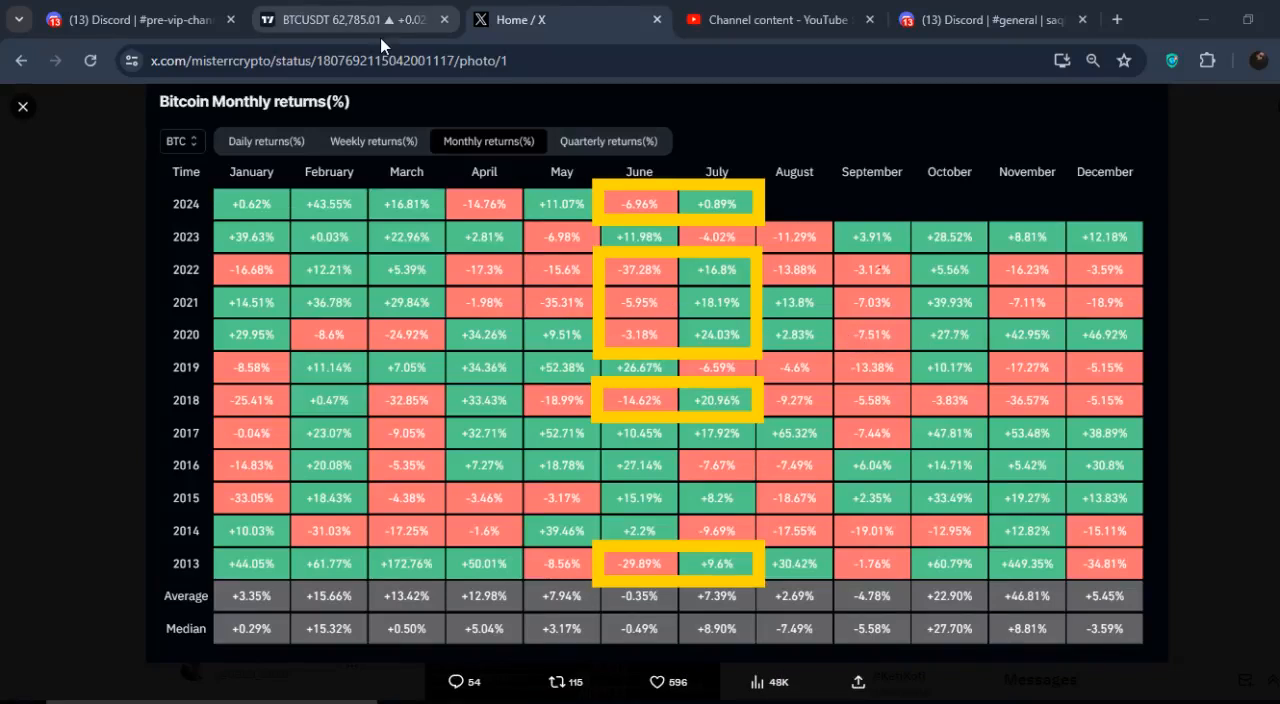
- Sketch a freehand circle over the top of the BTCUSDT daily range, then clear it
click(355, 19)
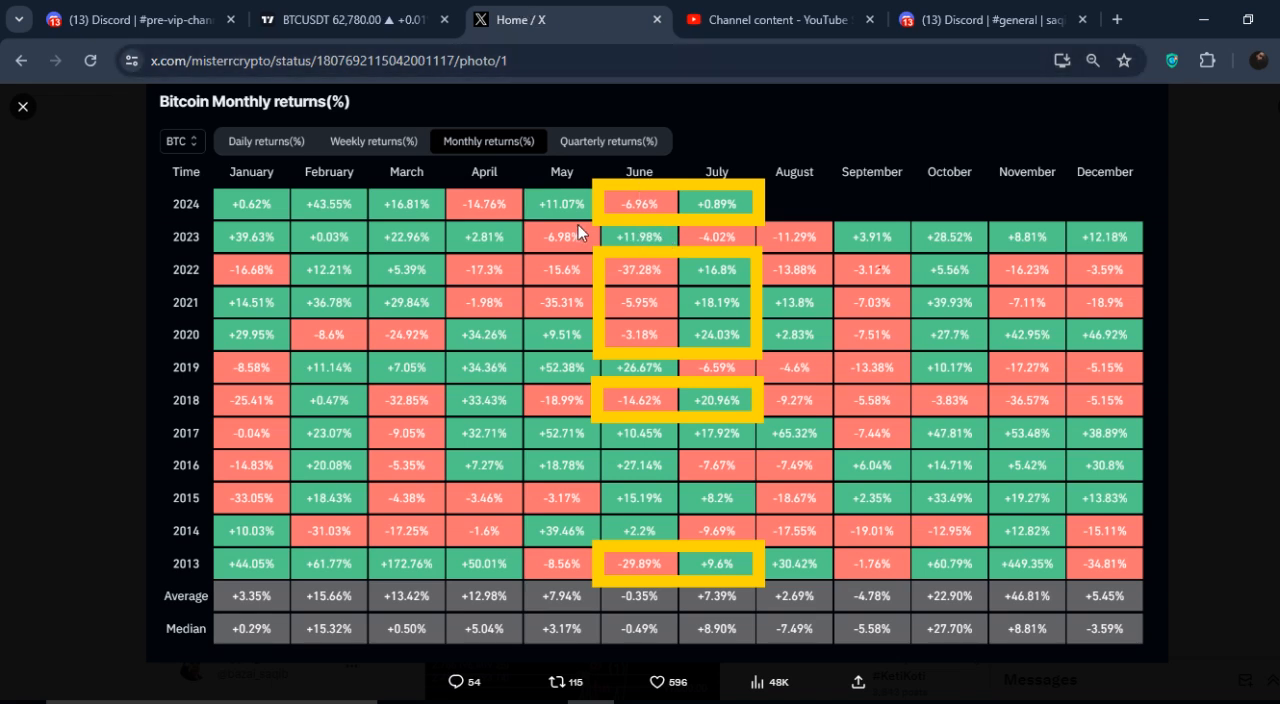
mouse_move(598, 248)
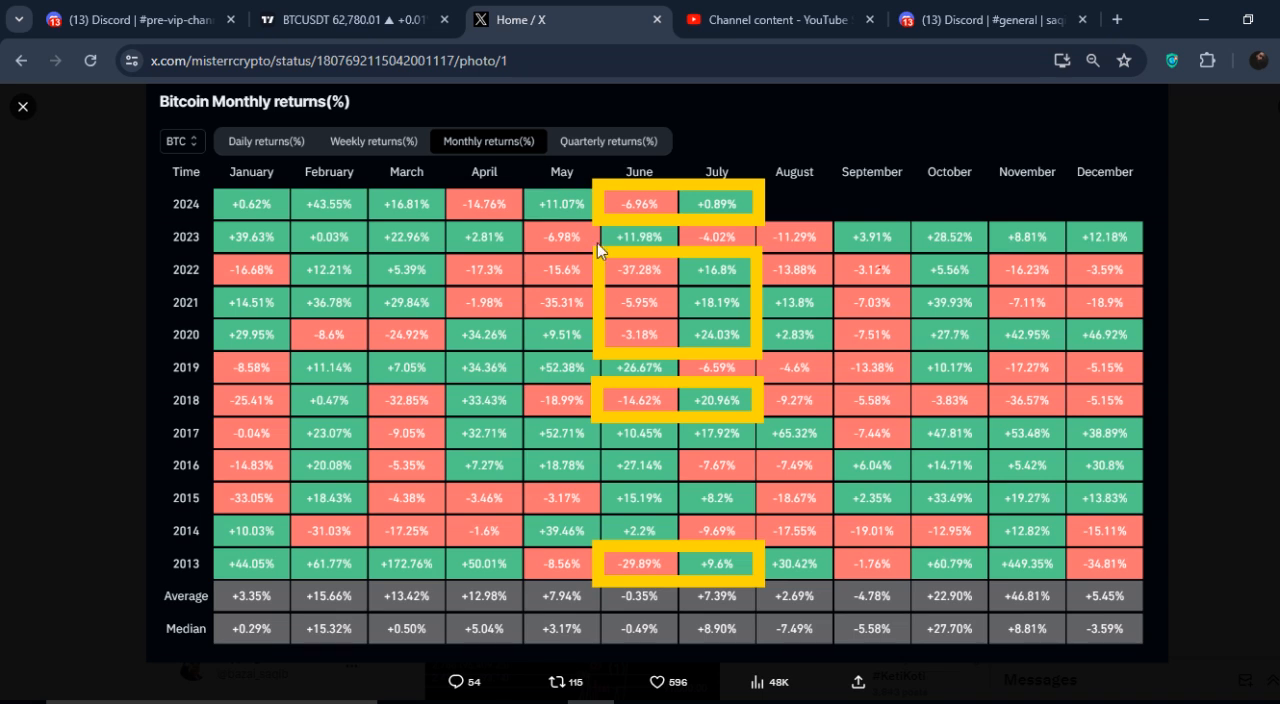
mouse_move(668, 322)
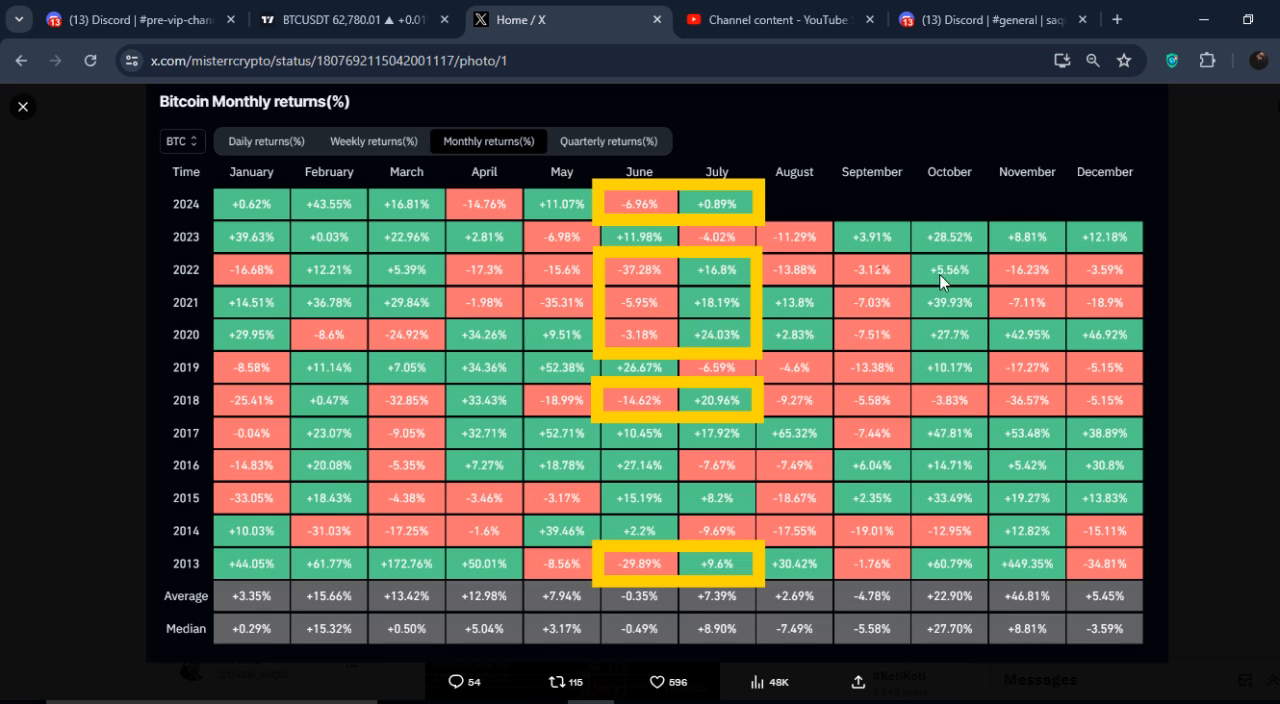
mouse_move(945, 180)
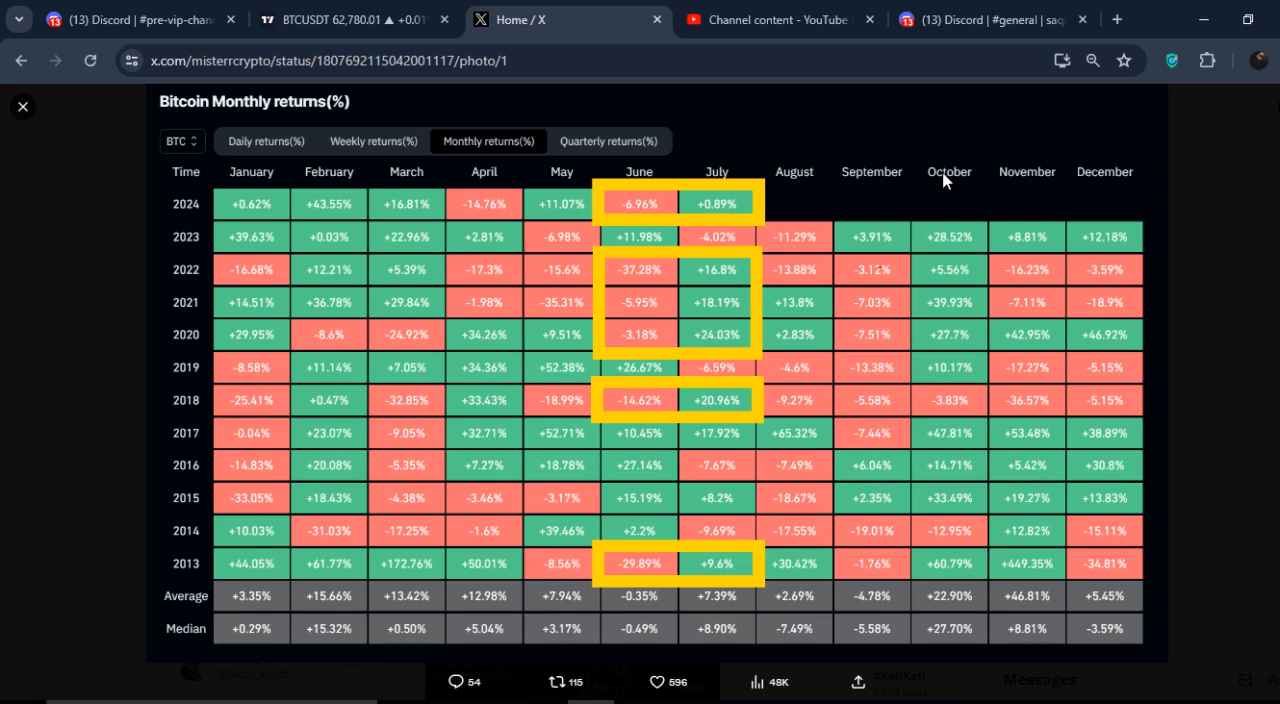
mouse_move(975, 222)
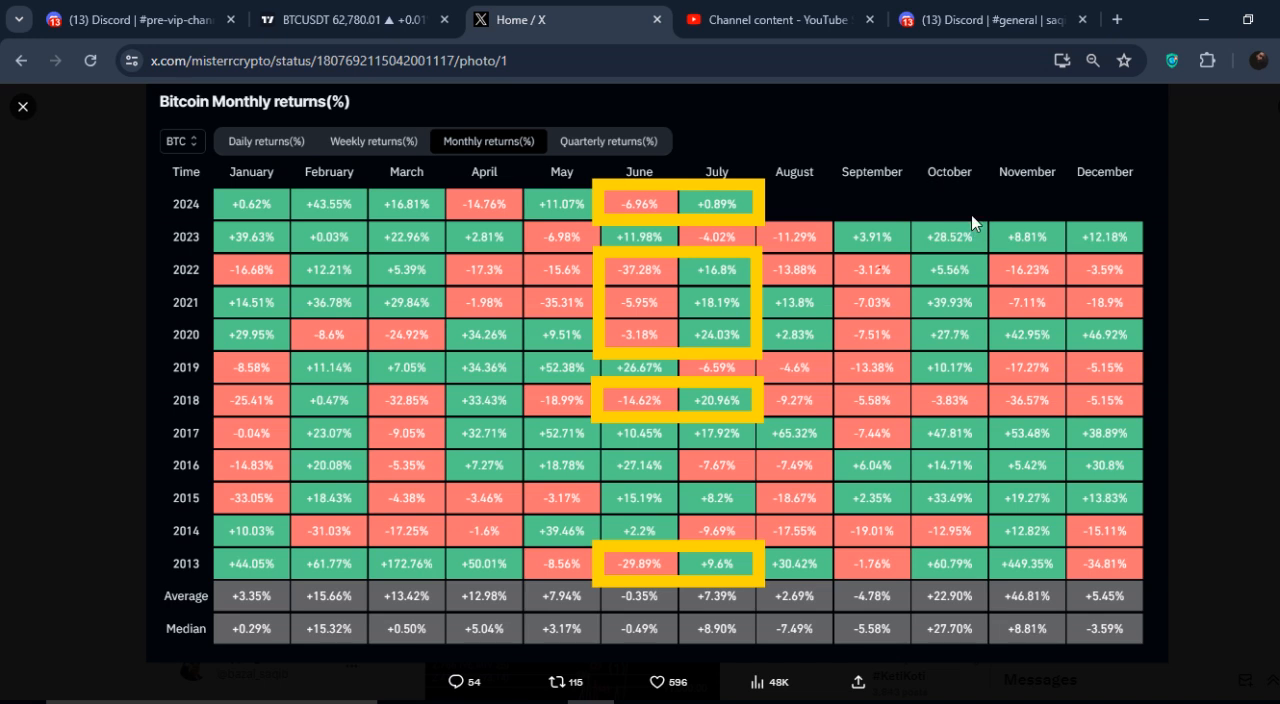
mouse_move(962, 237)
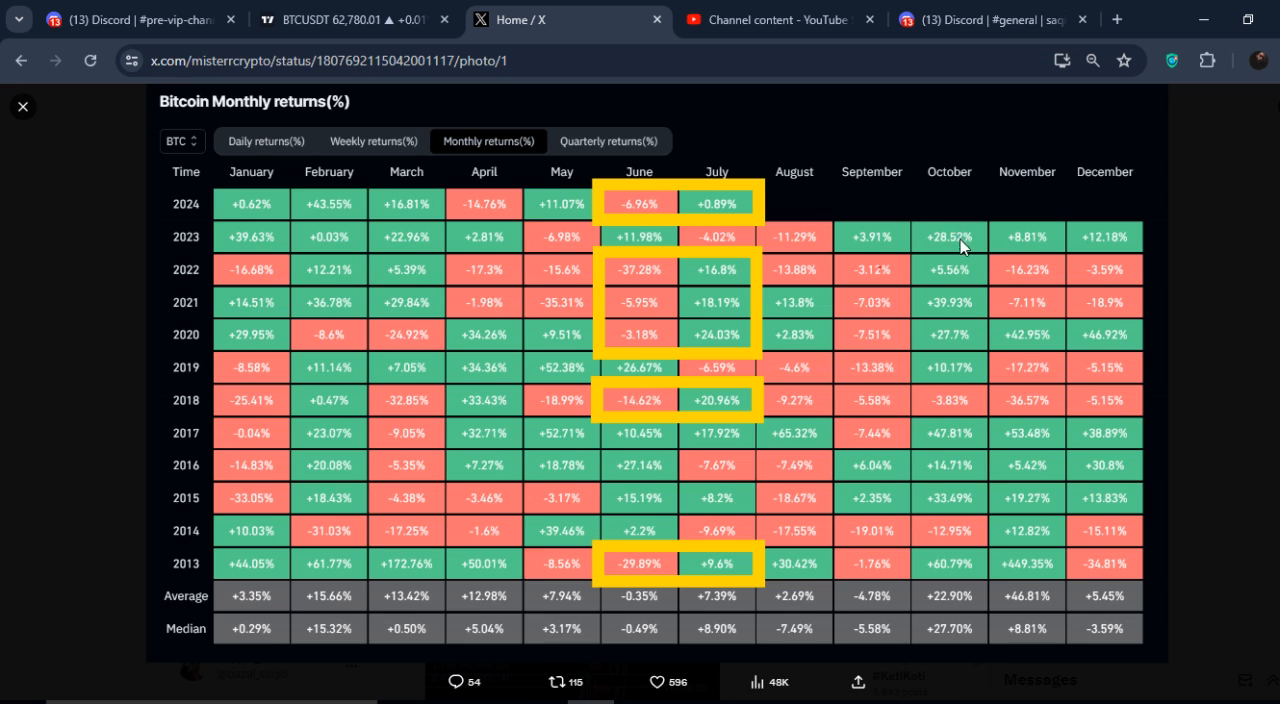
mouse_move(935, 330)
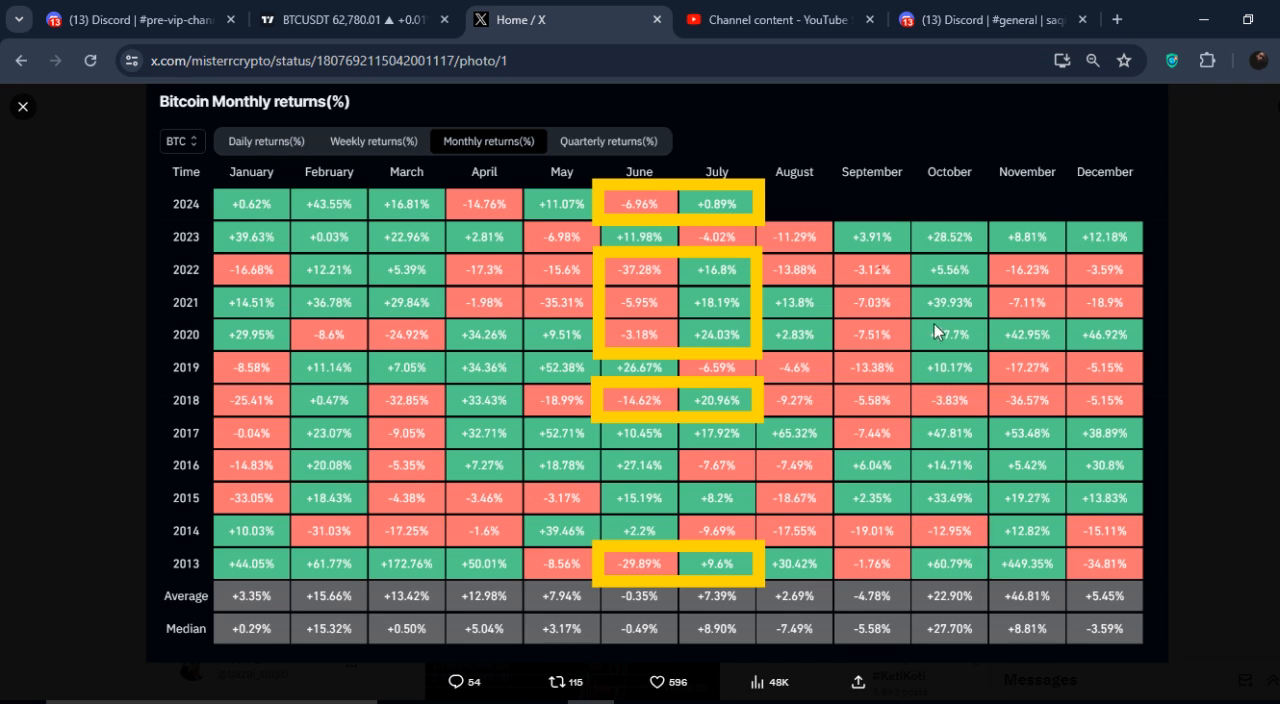
mouse_move(947, 237)
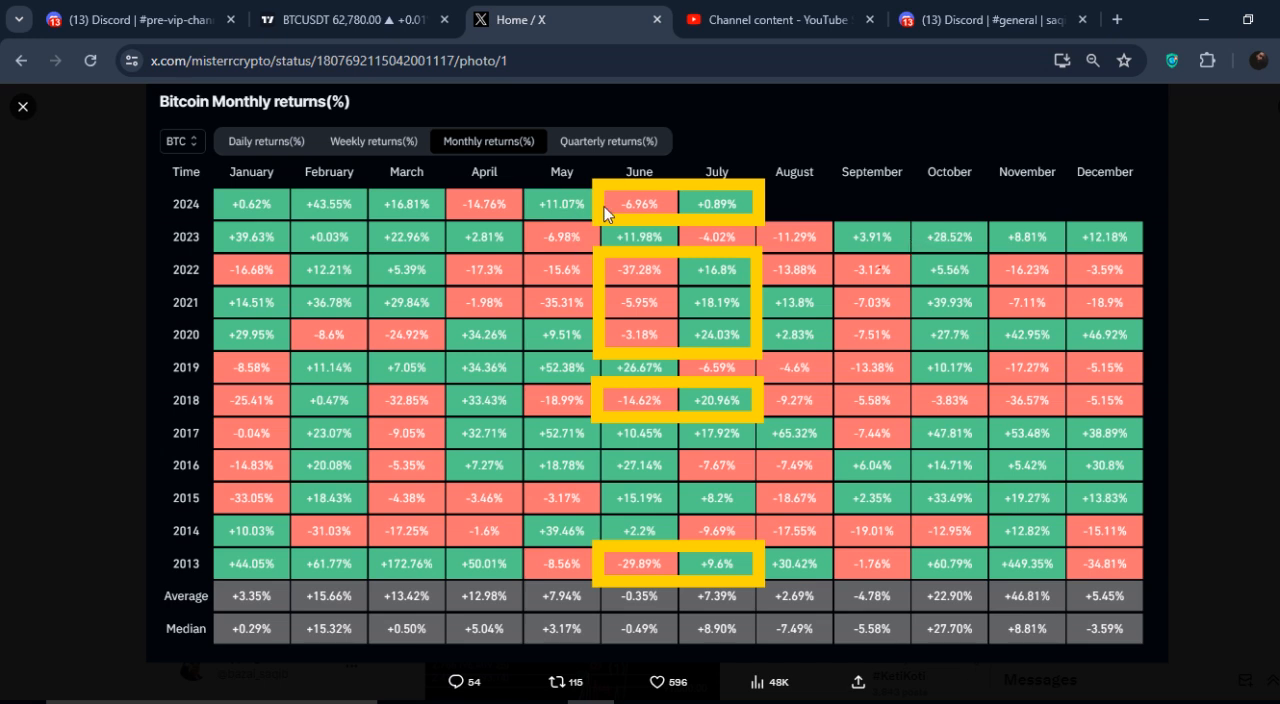
mouse_move(722, 177)
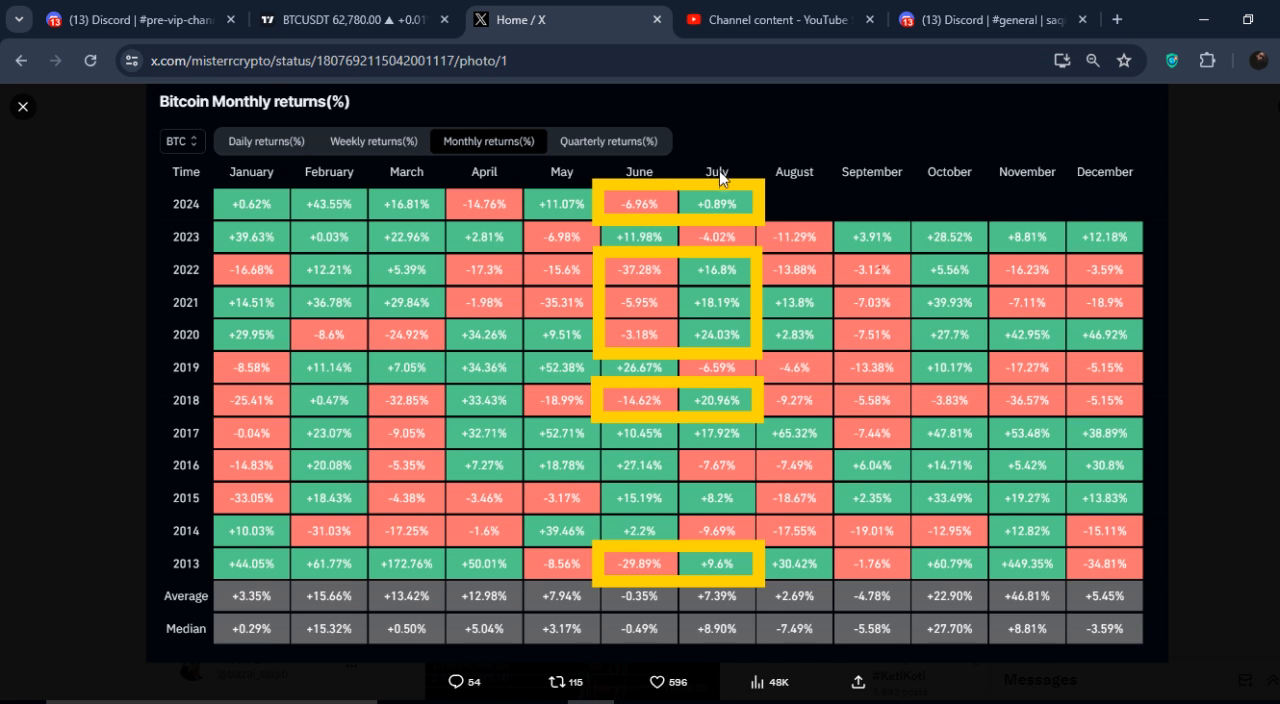
mouse_move(668, 210)
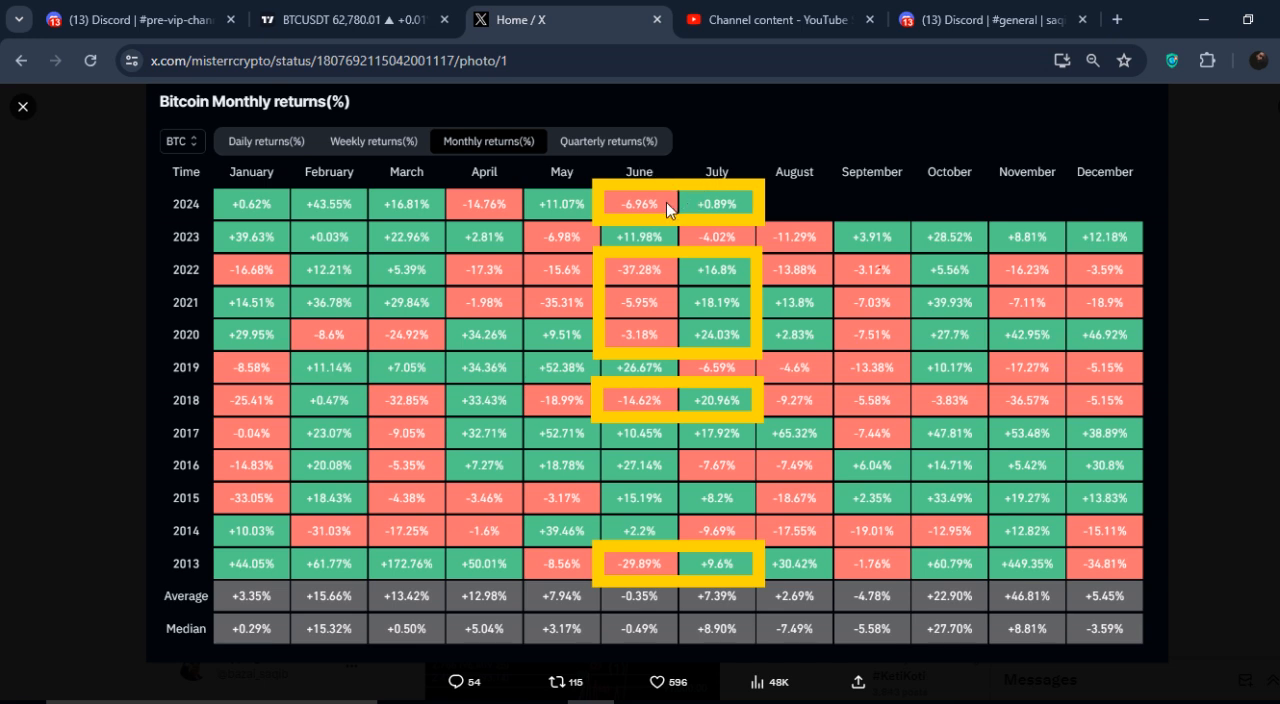
mouse_move(632, 280)
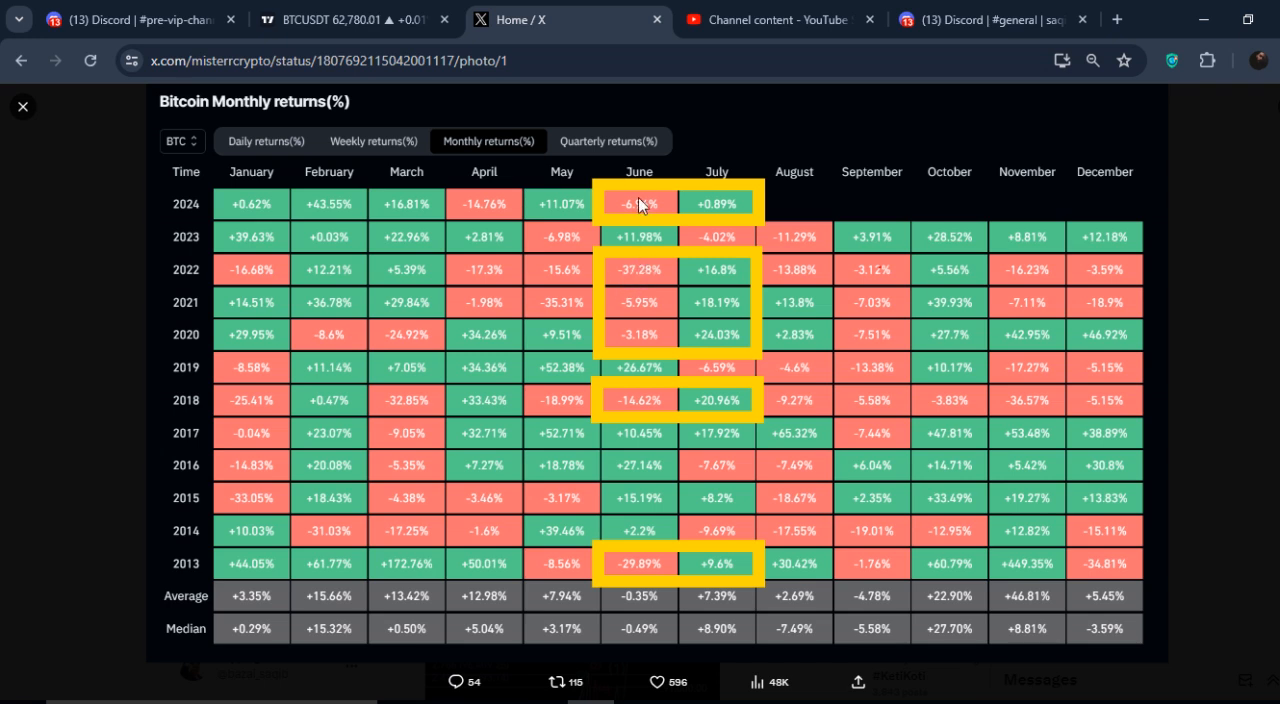
mouse_move(712, 263)
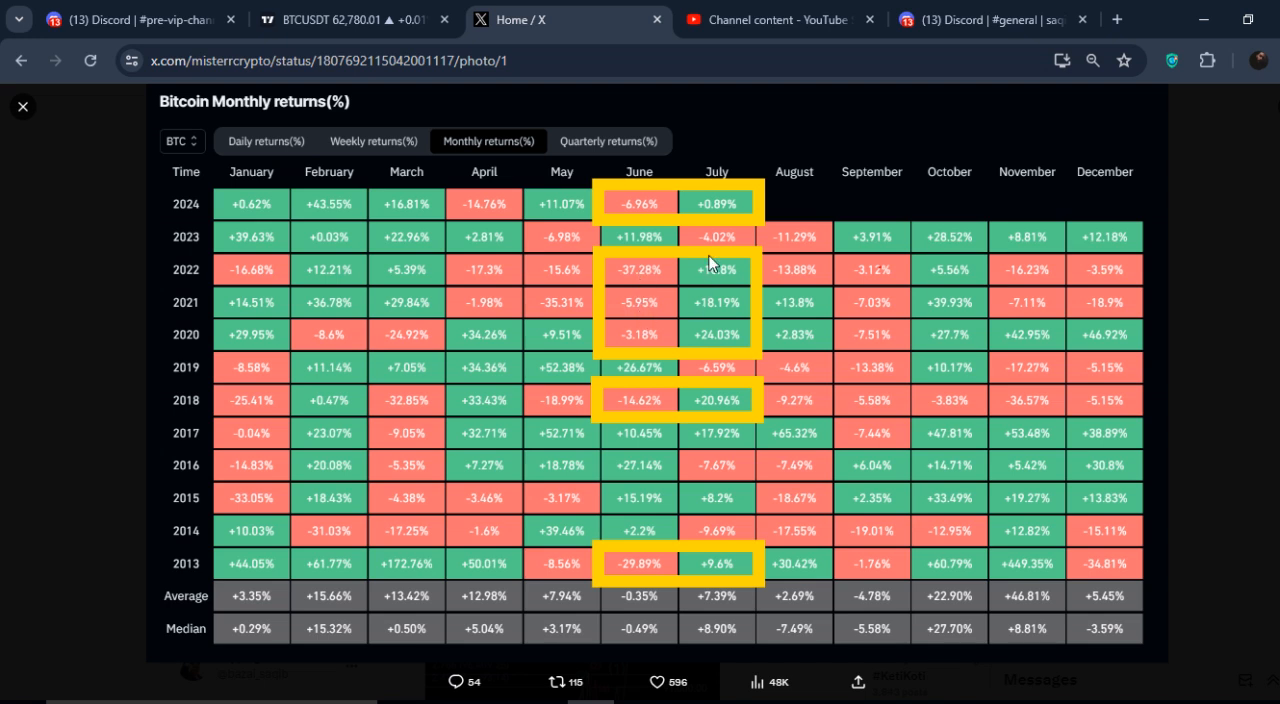
mouse_move(670, 278)
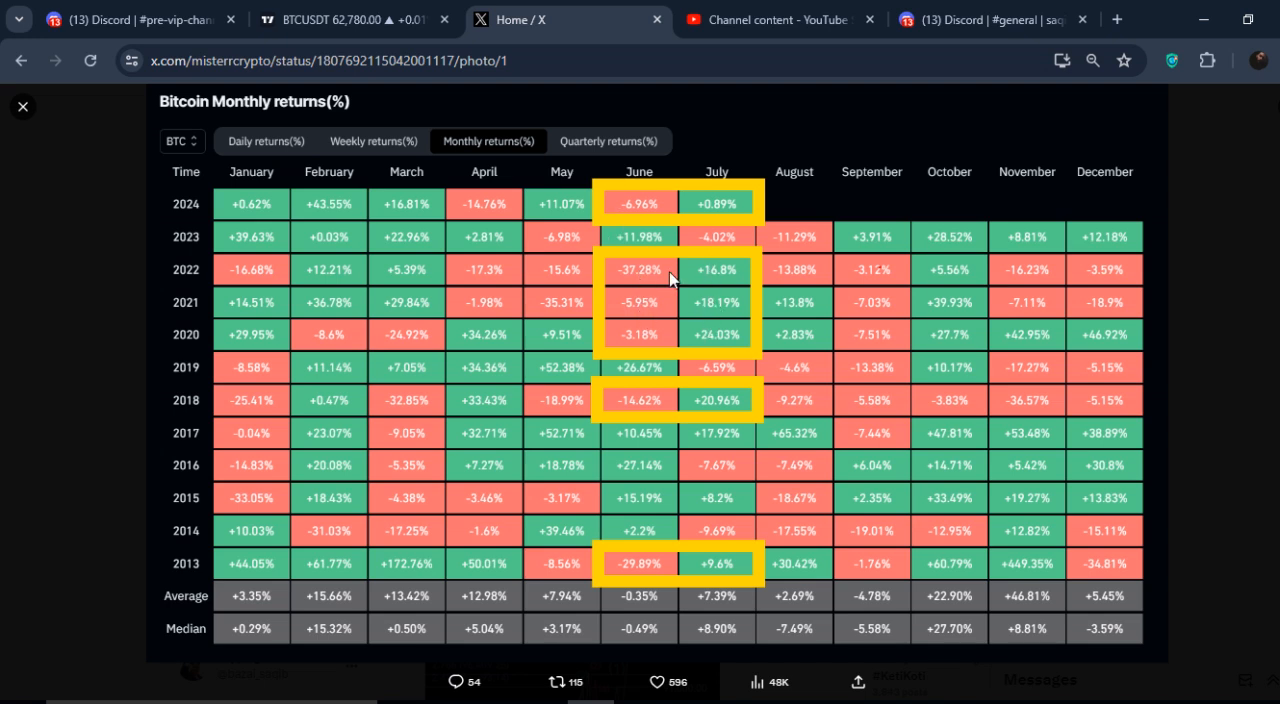
click(355, 19)
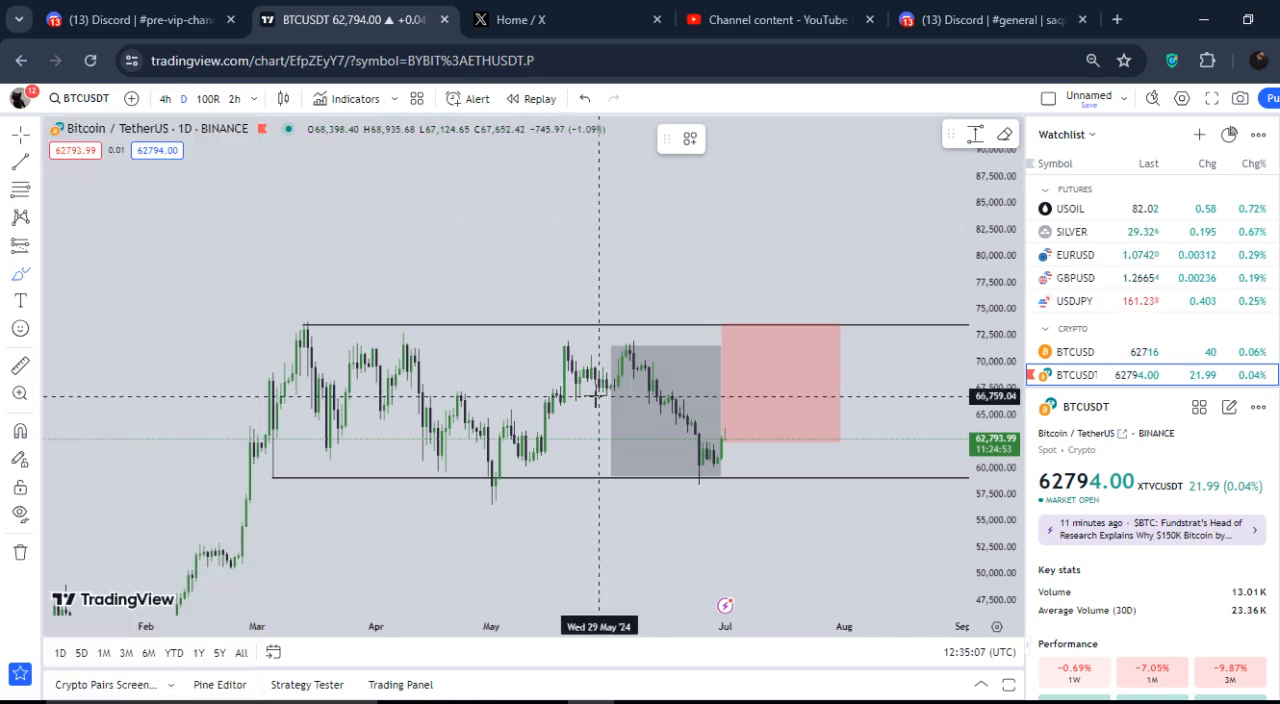
mouse_move(605, 387)
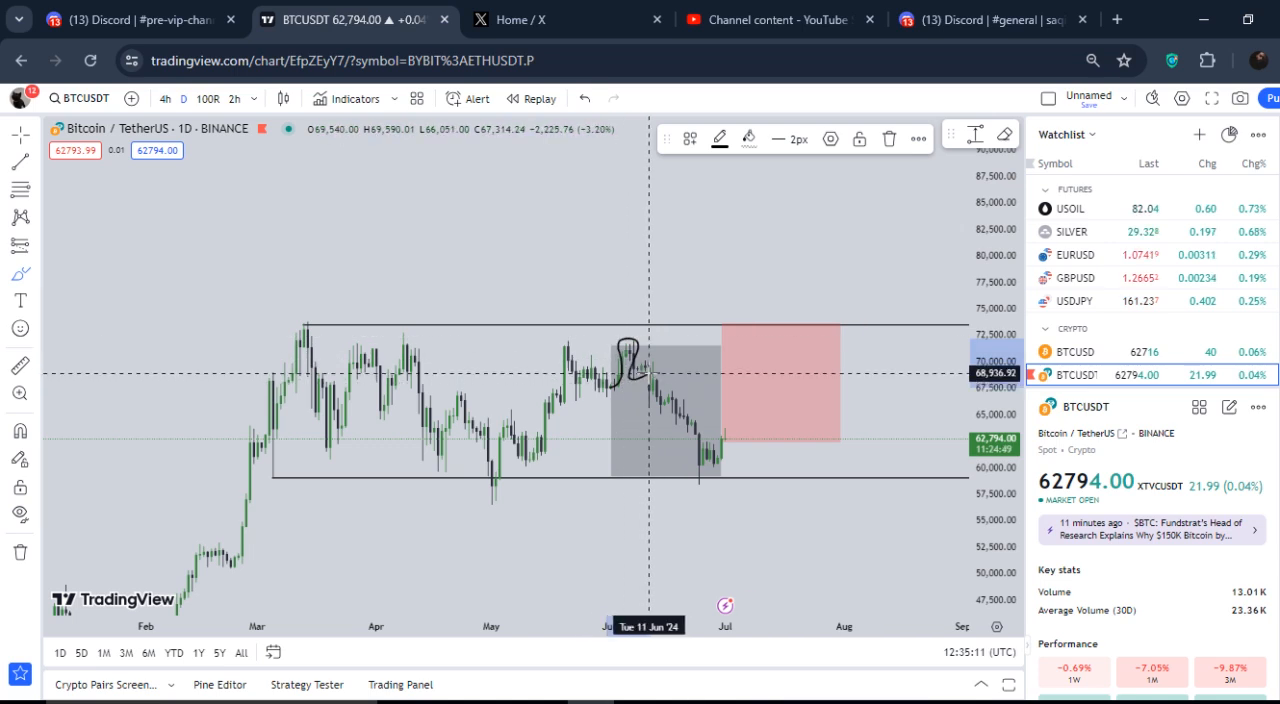
mouse_move(683, 400)
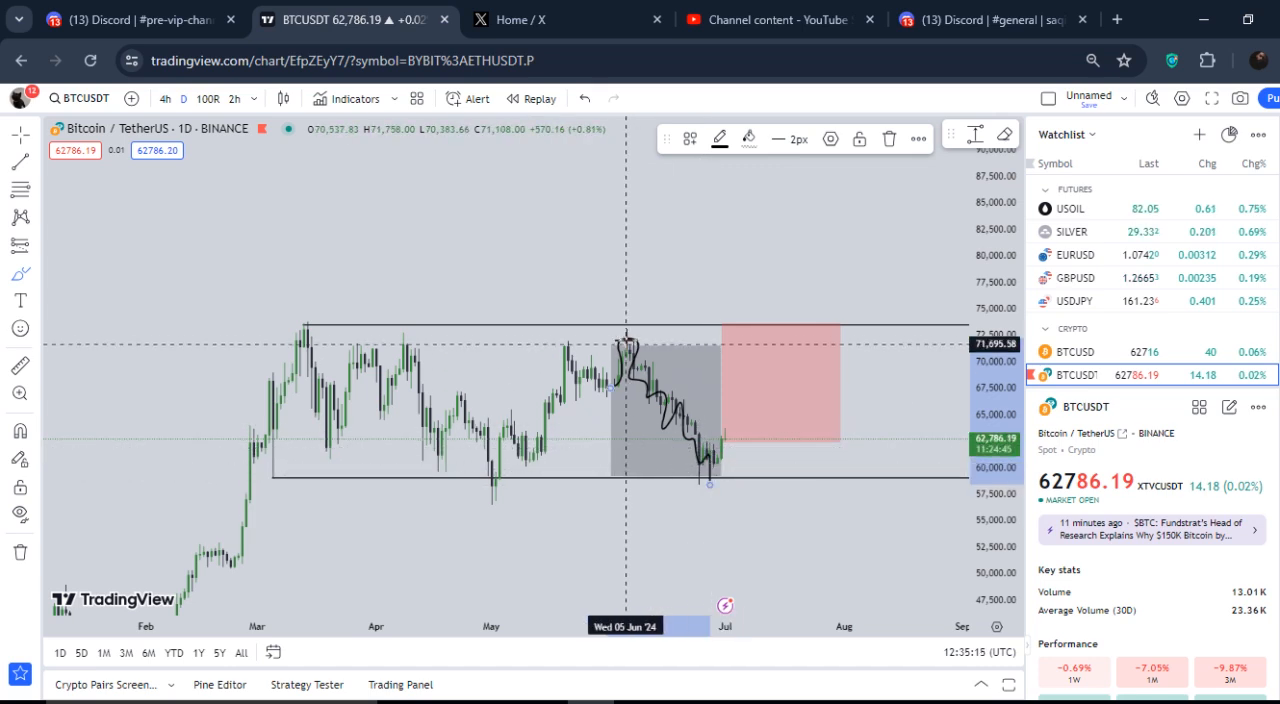
mouse_move(620, 348)
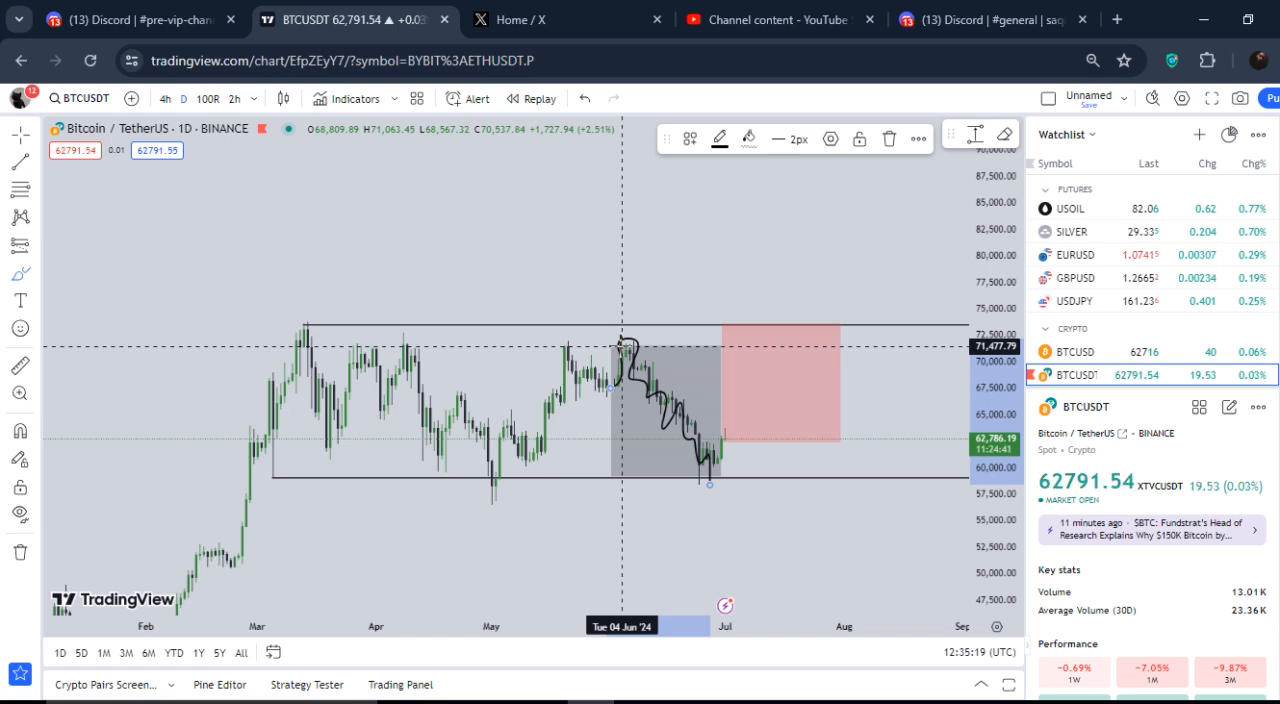
mouse_move(630, 350)
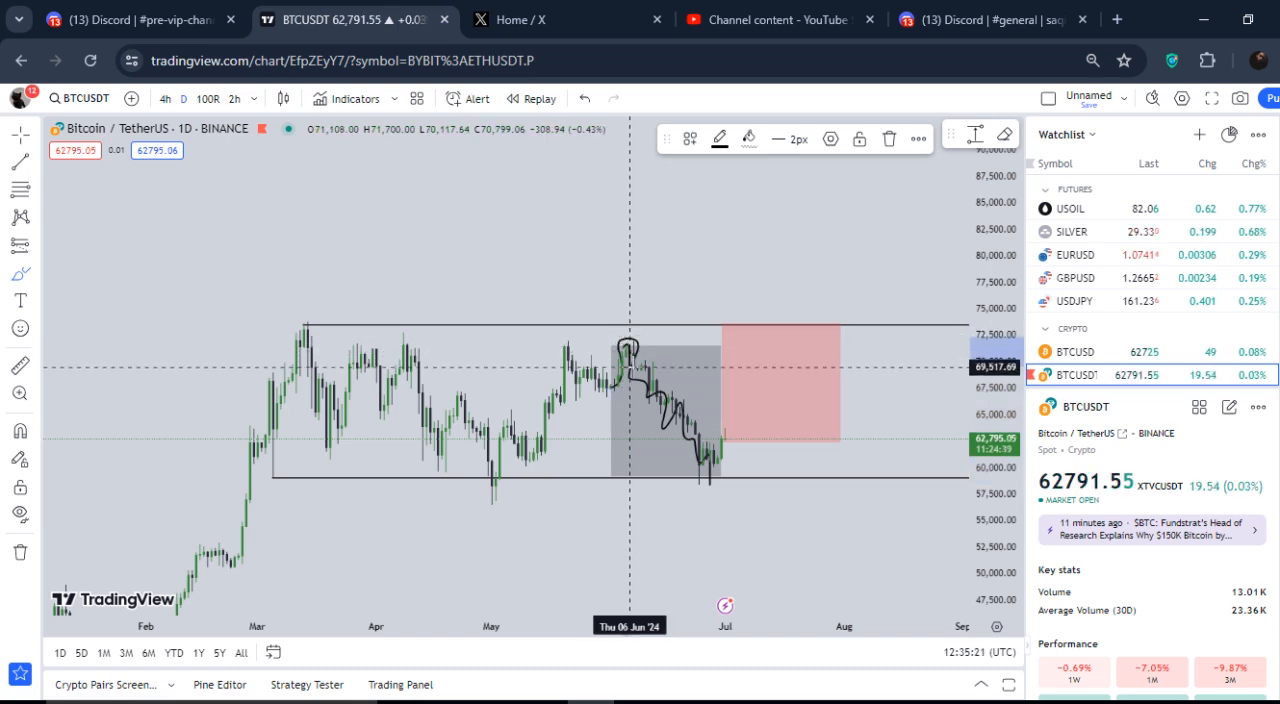
mouse_move(706, 470)
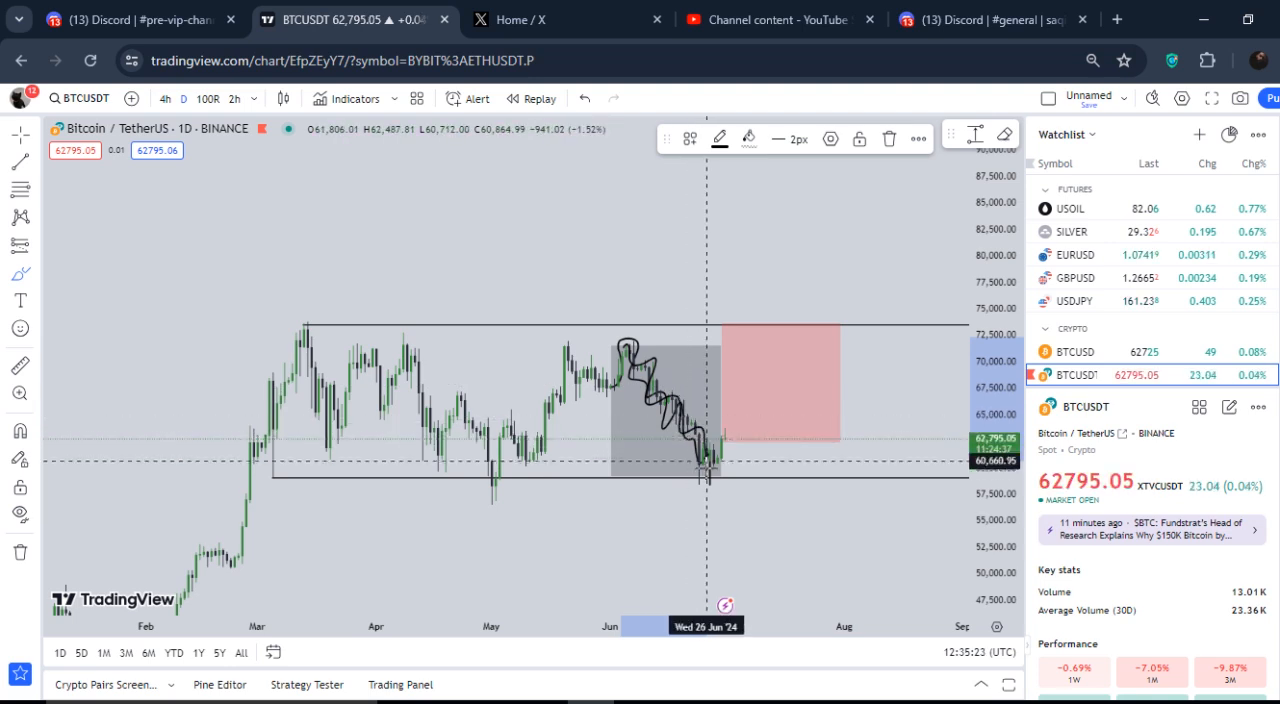
mouse_move(521, 320)
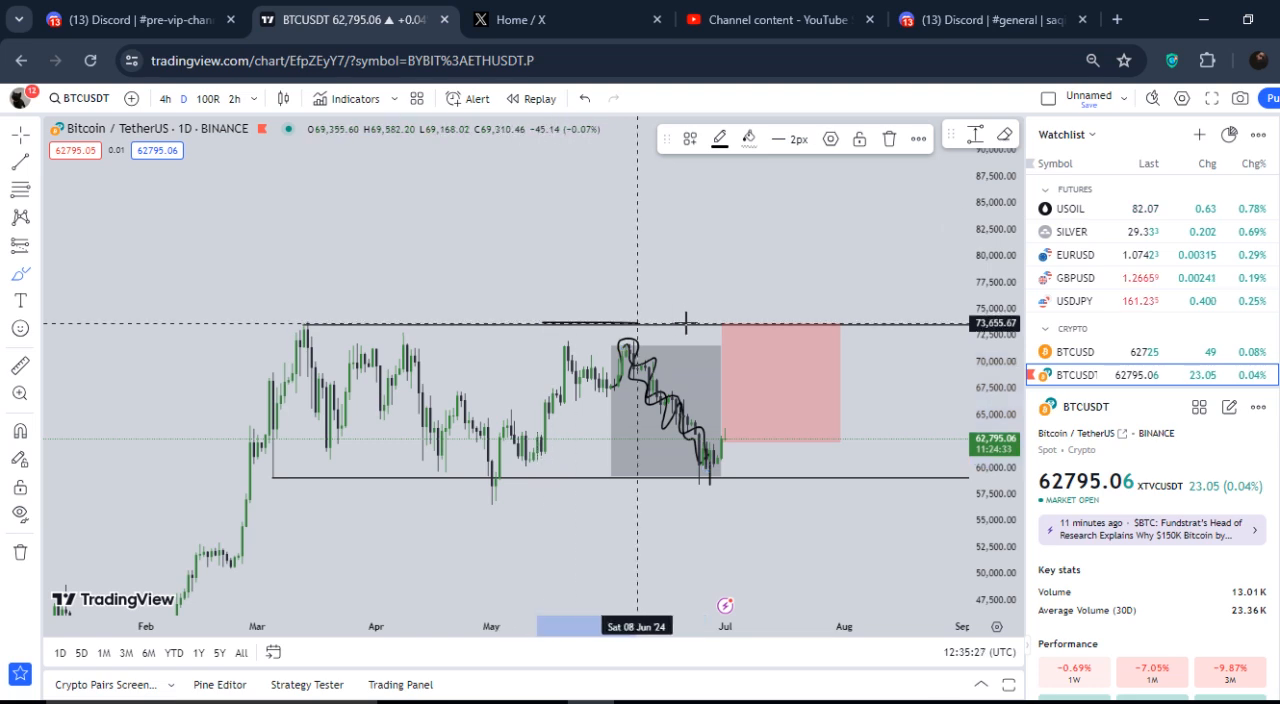
drag(510, 328, 715, 330)
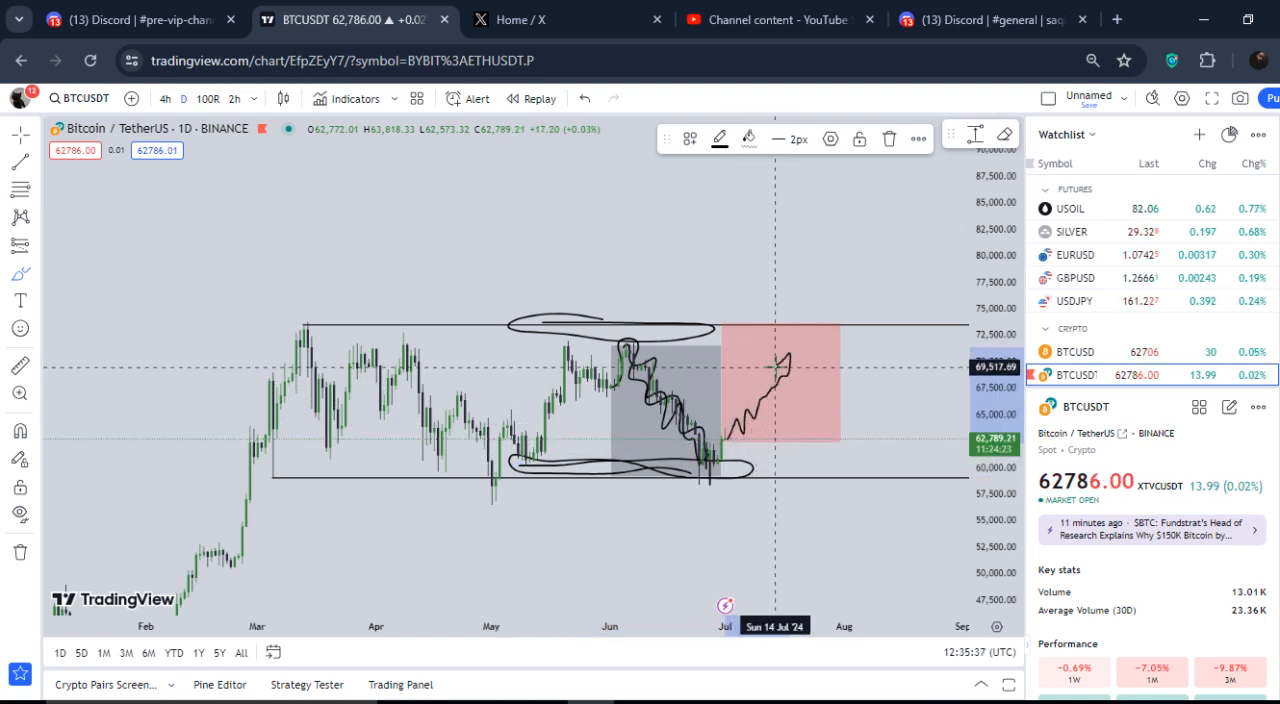
mouse_move(760, 430)
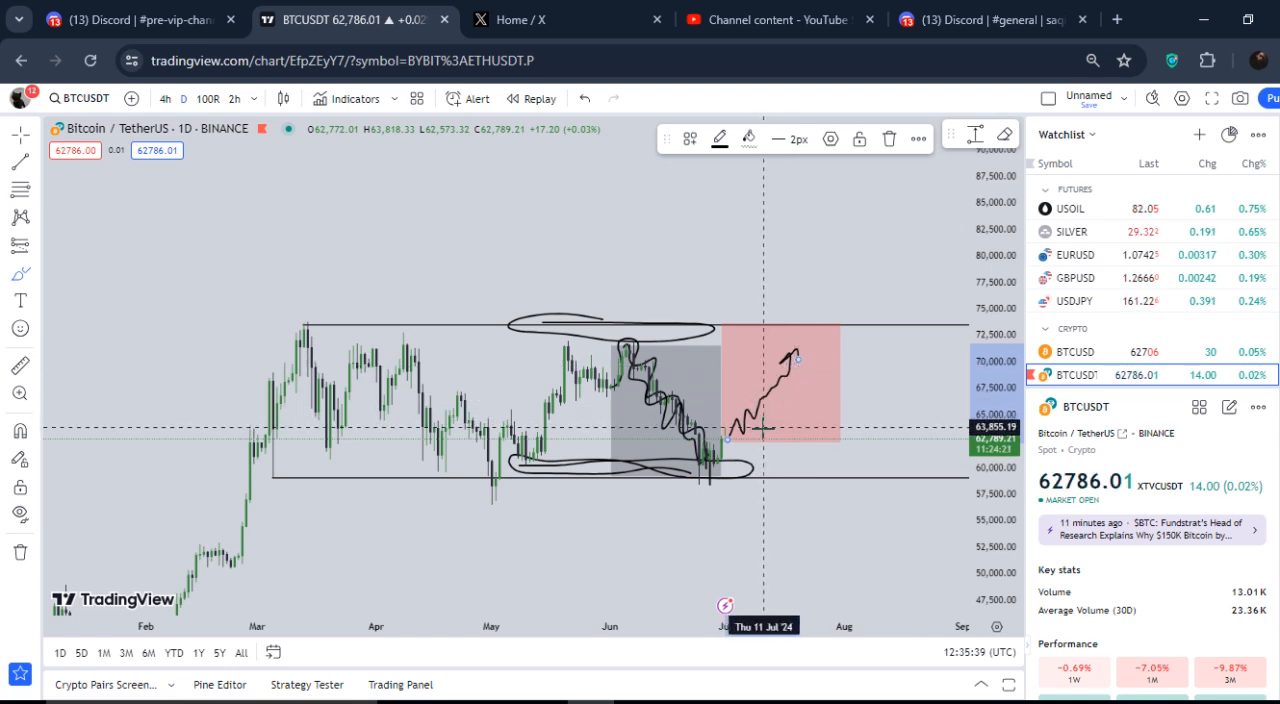
click(584, 98)
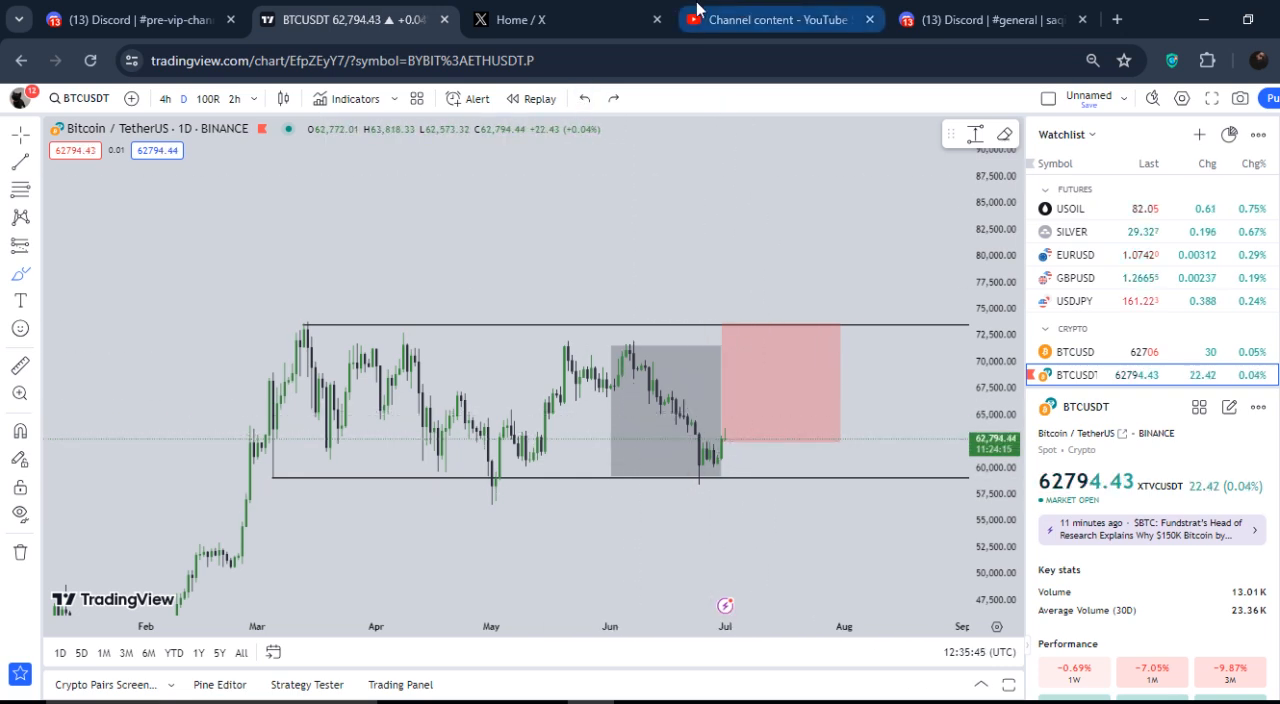
- Return to the X post showing the Bitcoin monthly returns table with boxed June–July figures
click(520, 19)
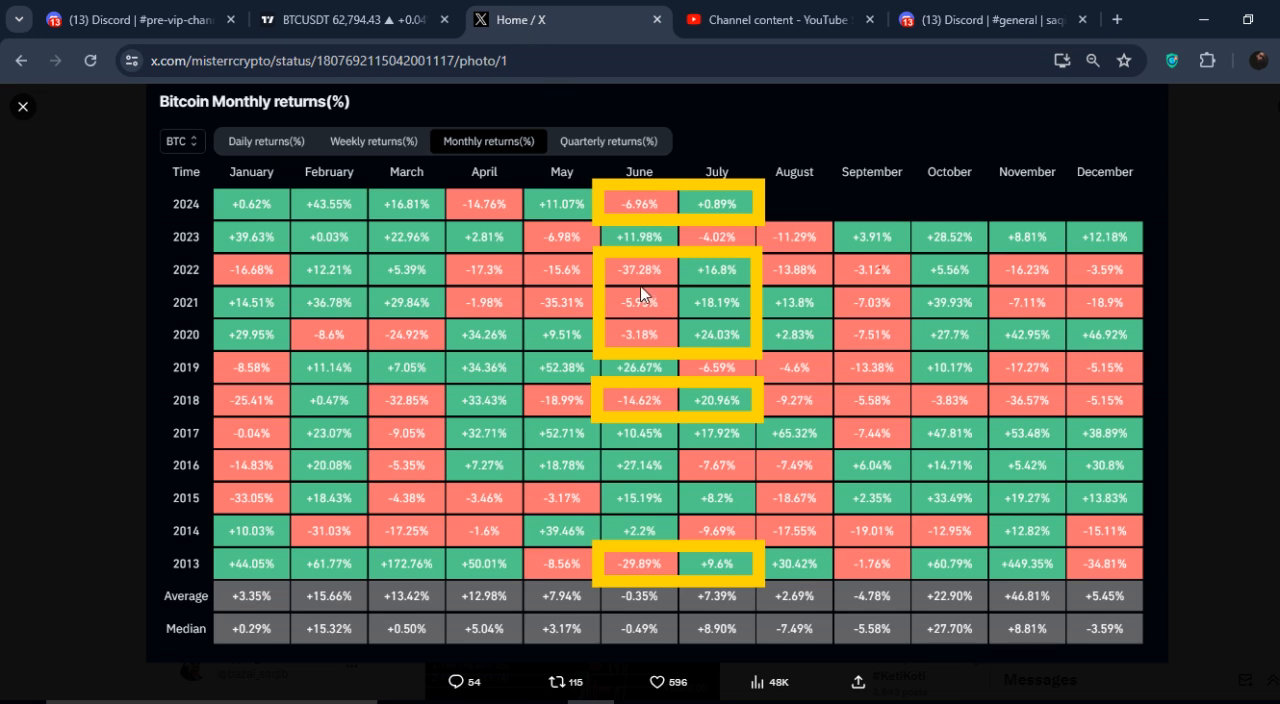
mouse_move(717, 370)
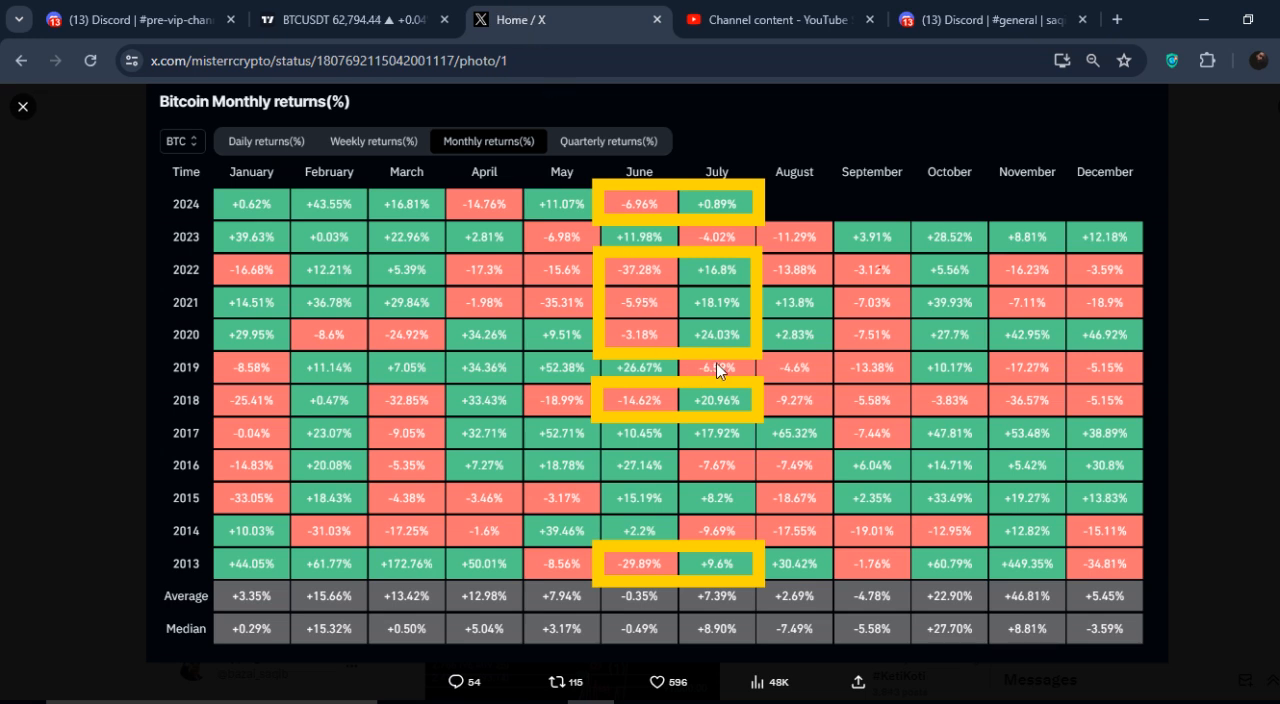
click(355, 19)
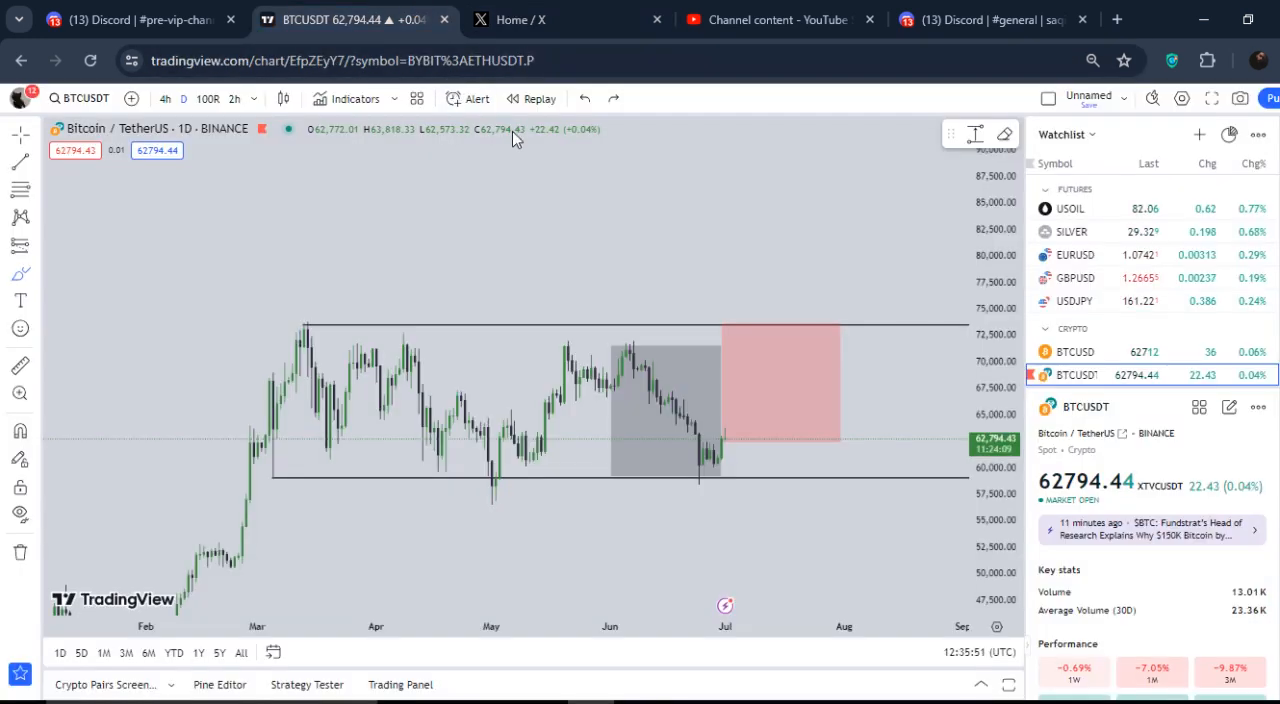
click(780, 19)
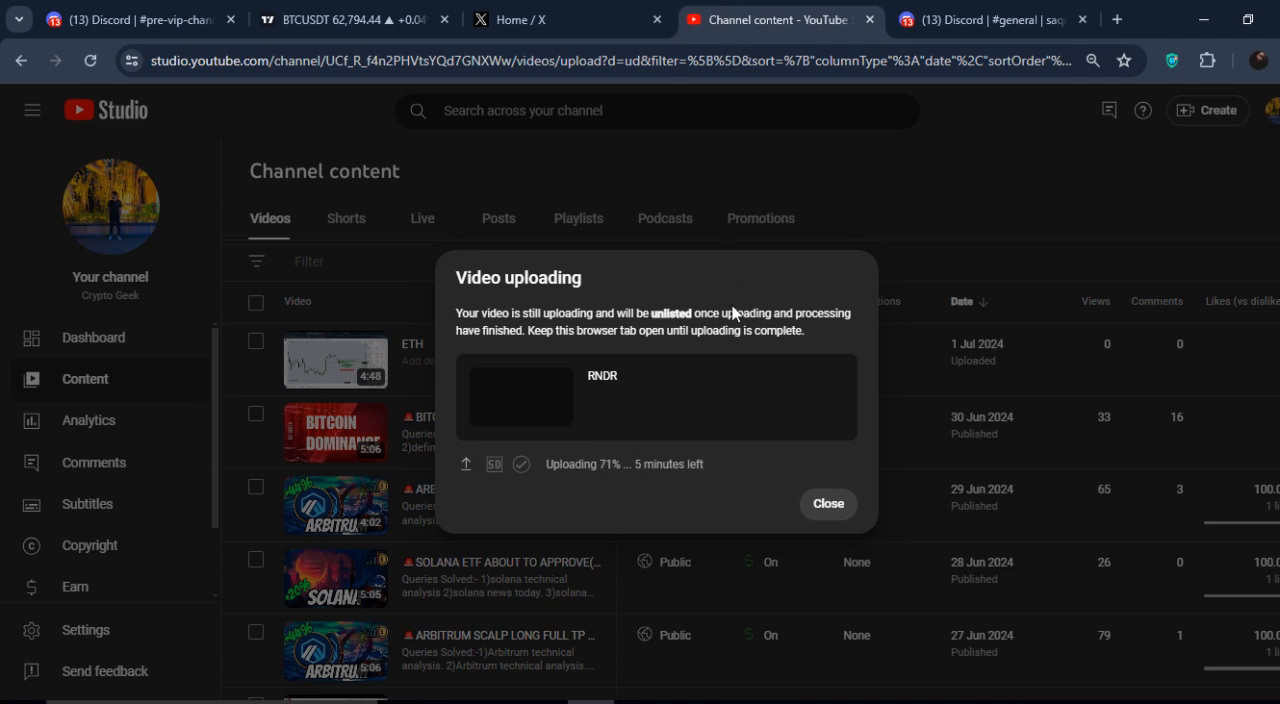
click(569, 19)
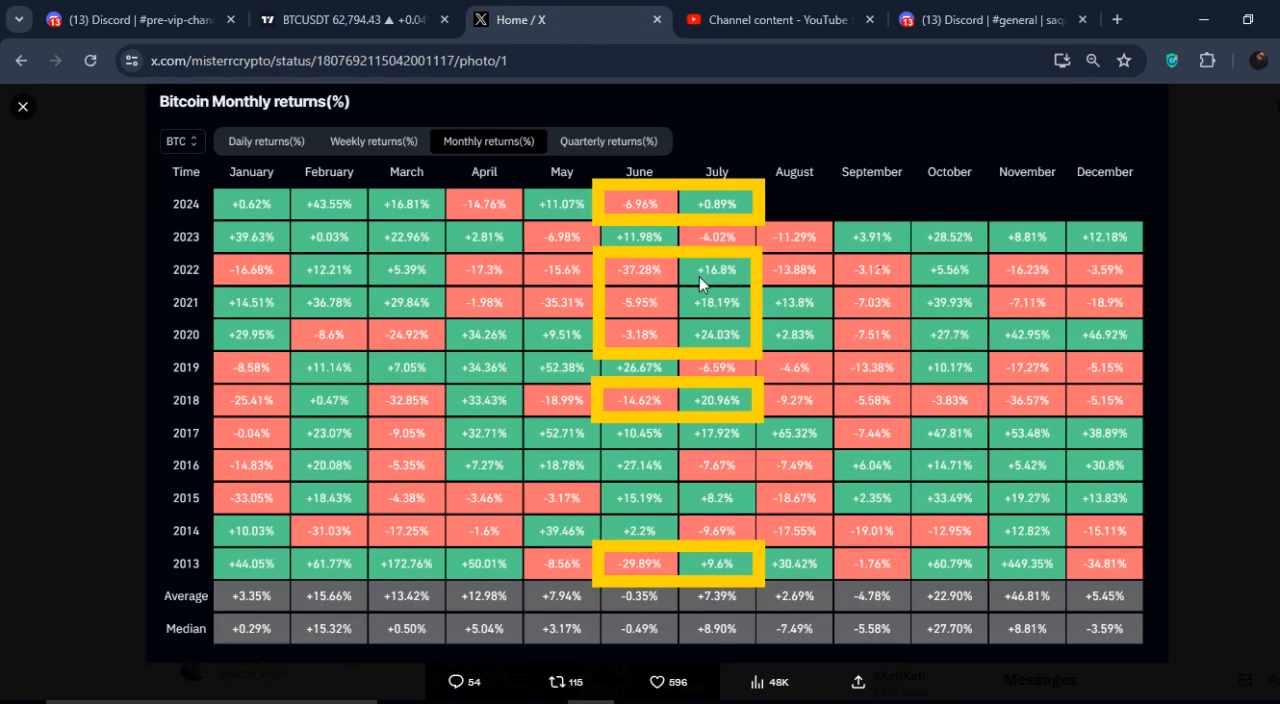
mouse_move(645, 370)
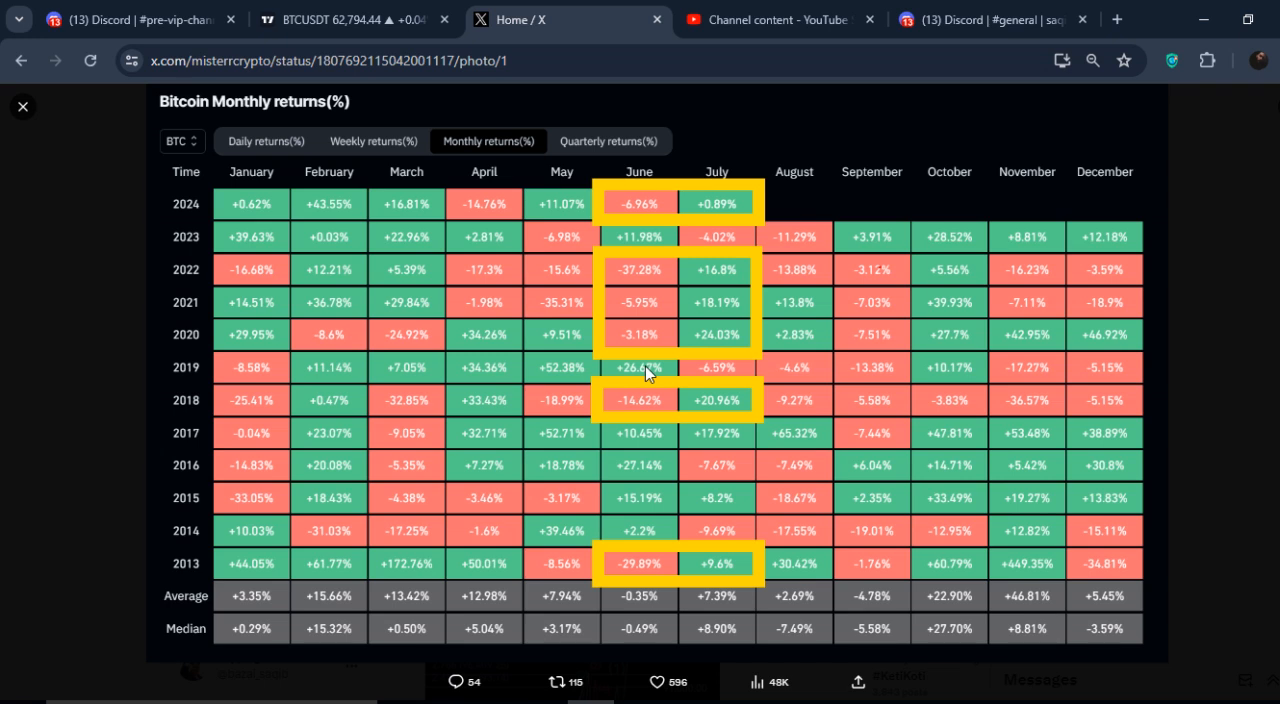
mouse_move(702, 373)
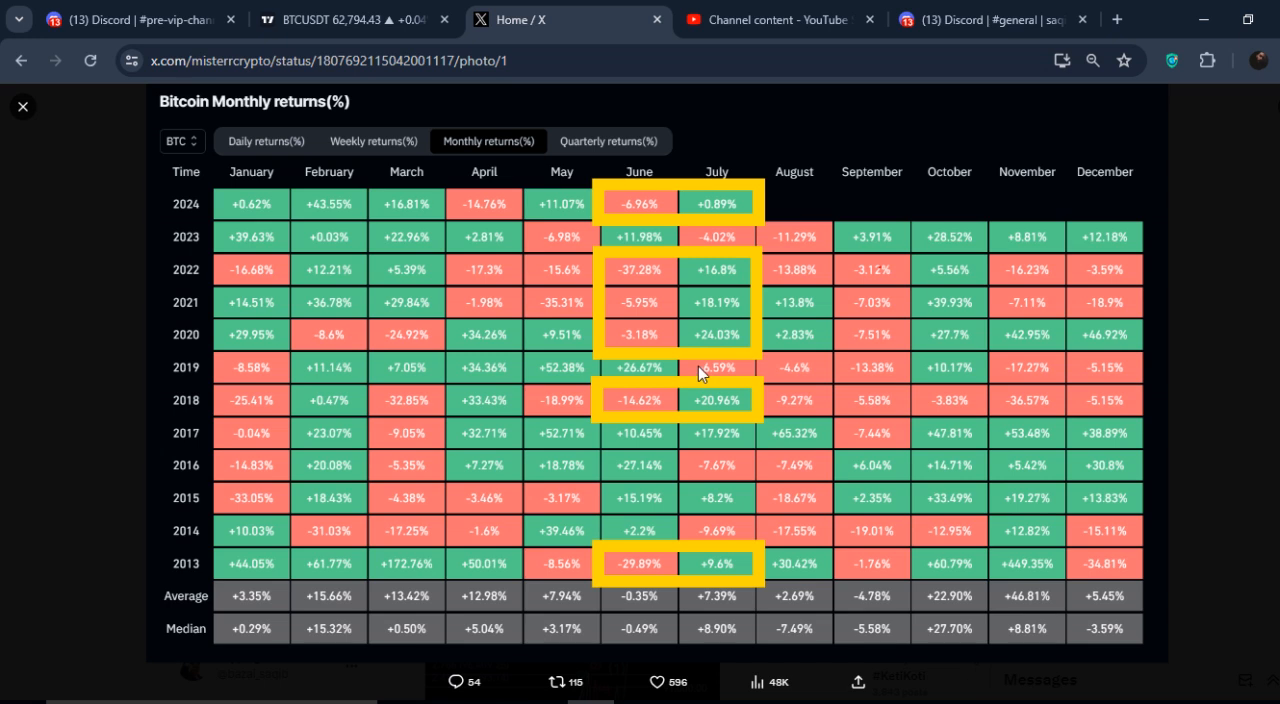
mouse_move(650, 472)
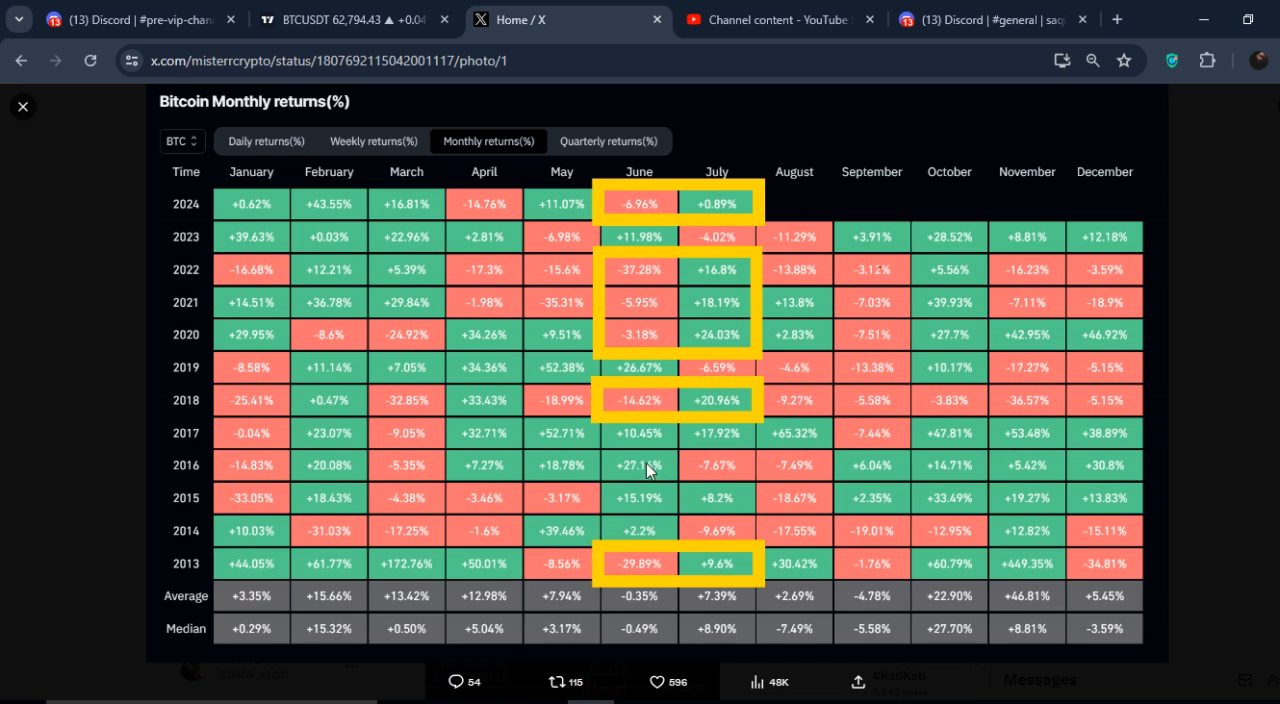
mouse_move(717, 471)
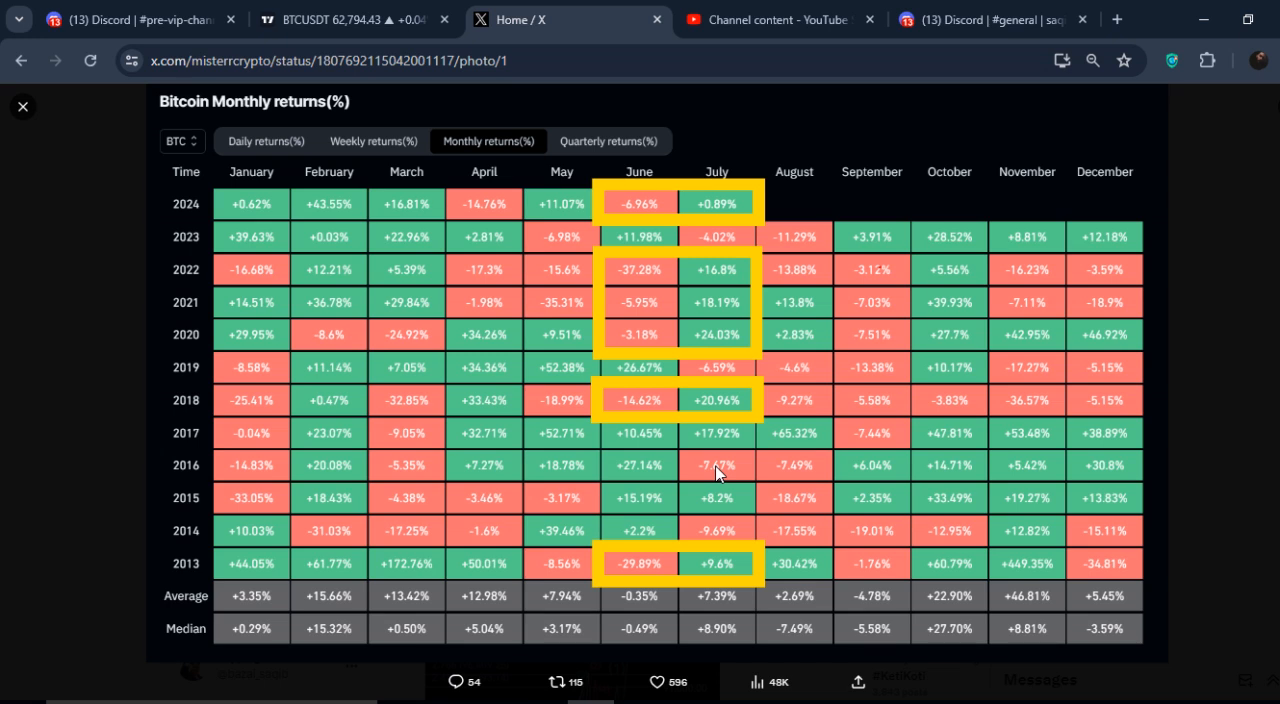
mouse_move(695, 502)
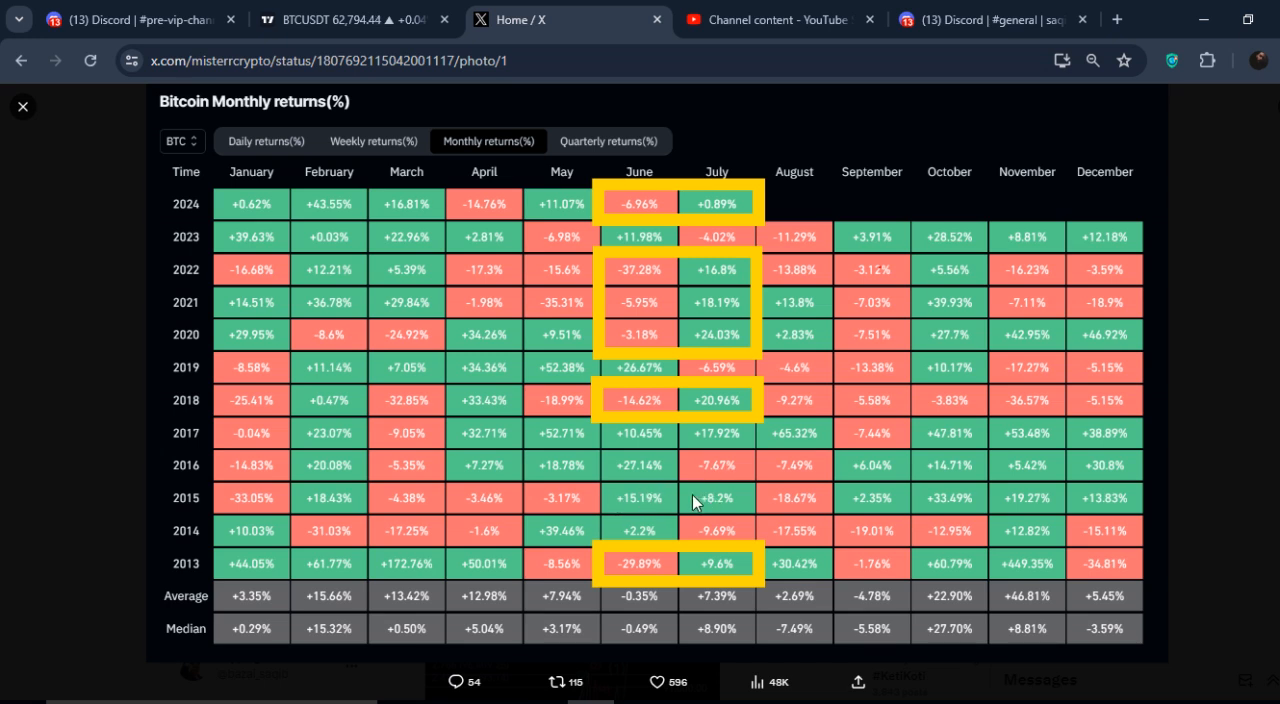
mouse_move(743, 499)
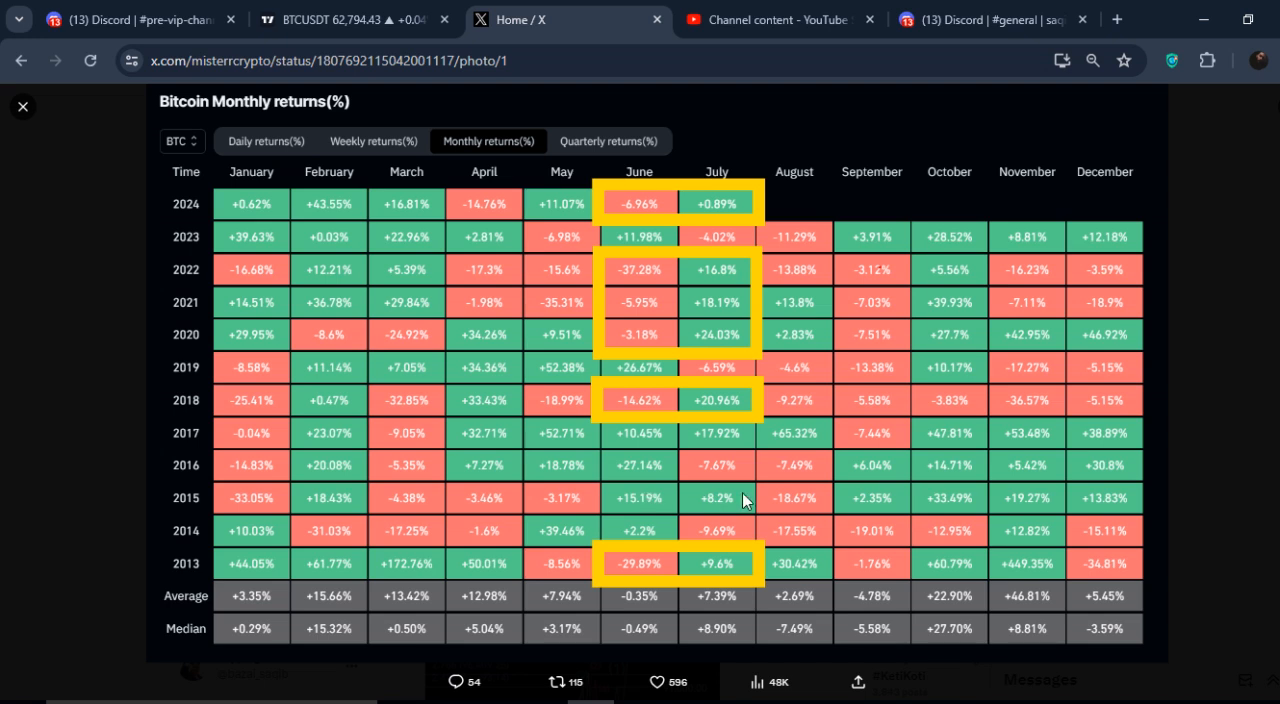
mouse_move(670, 540)
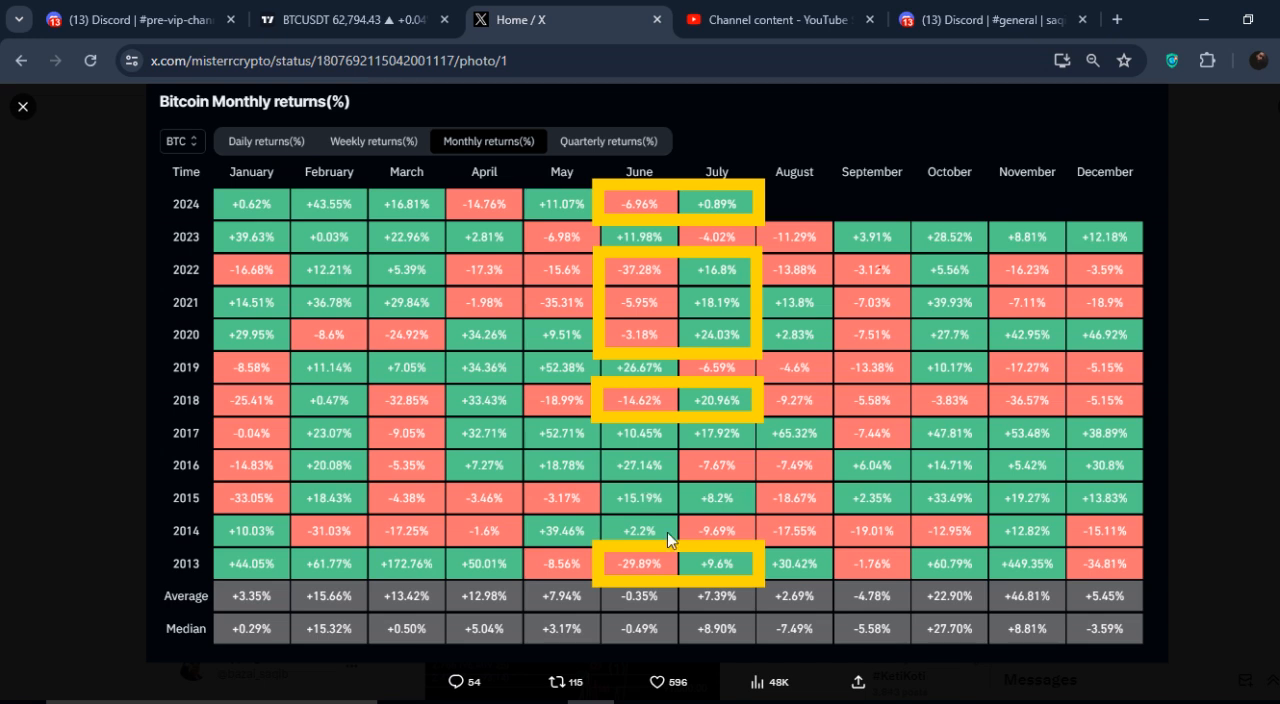
mouse_move(685, 543)
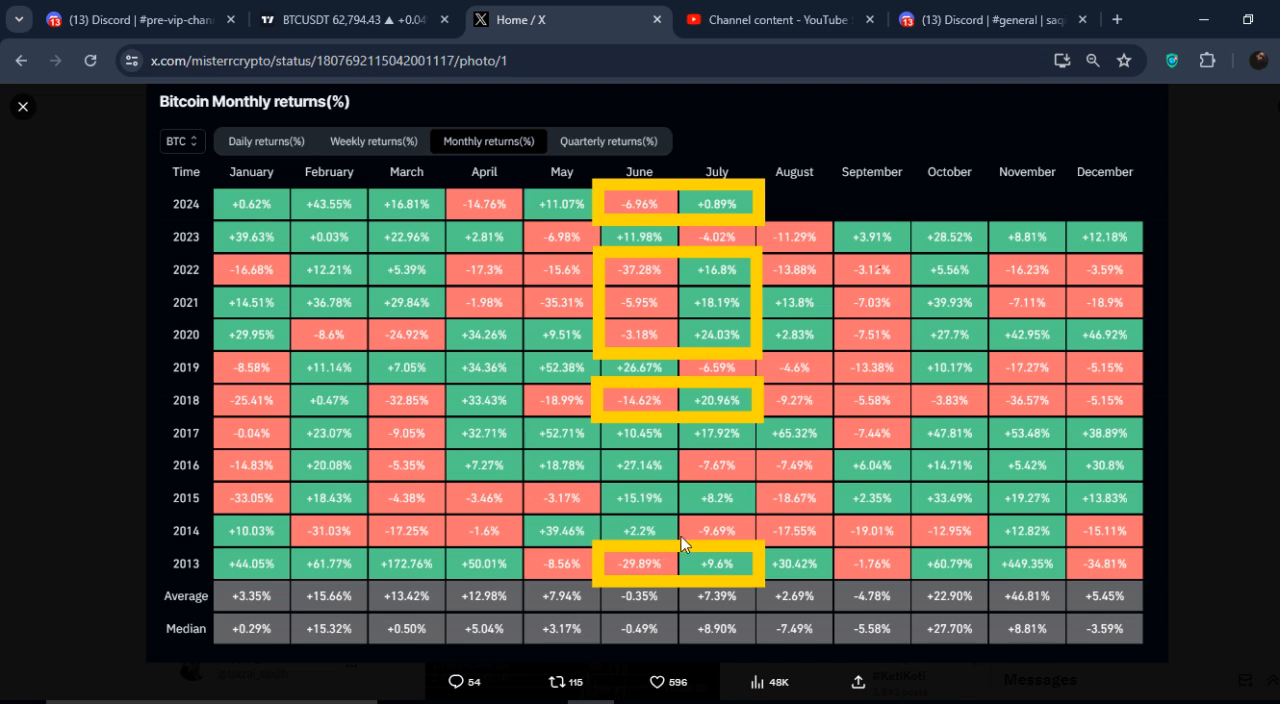
- Brush a dip, rally to the range high, and breakout toward about 87,500 on BTCUSDT
click(355, 19)
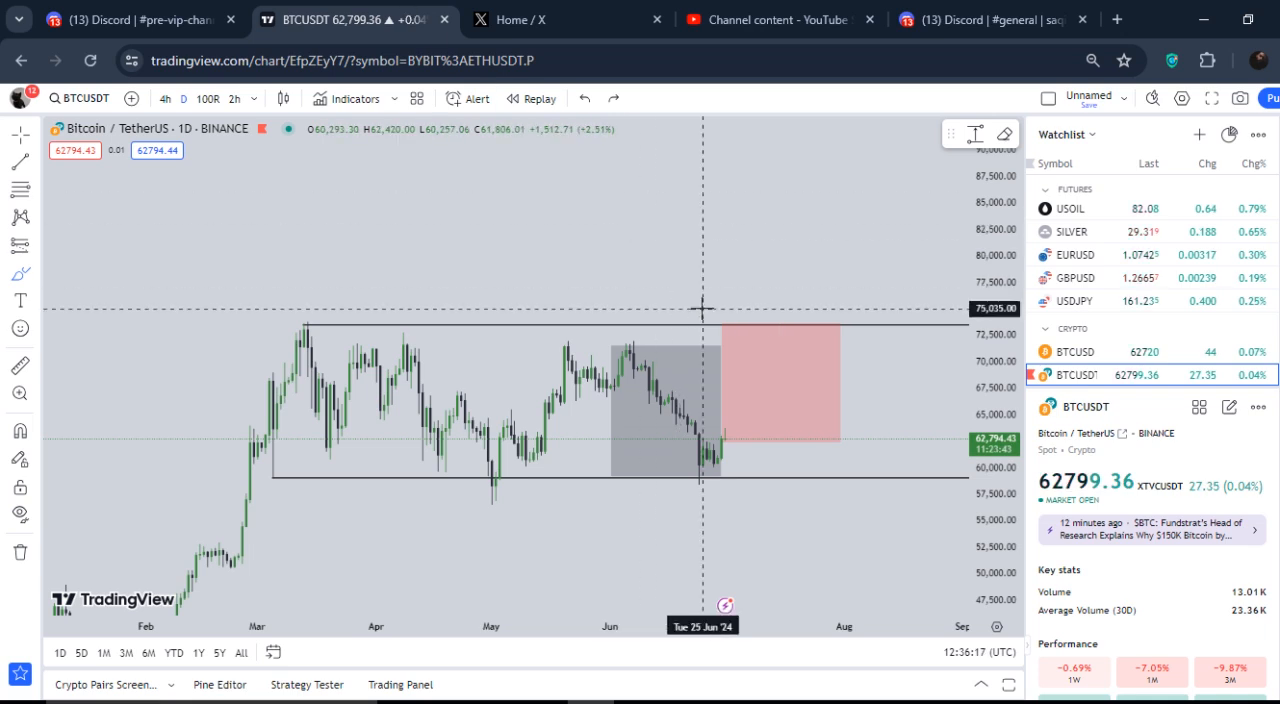
mouse_move(733, 446)
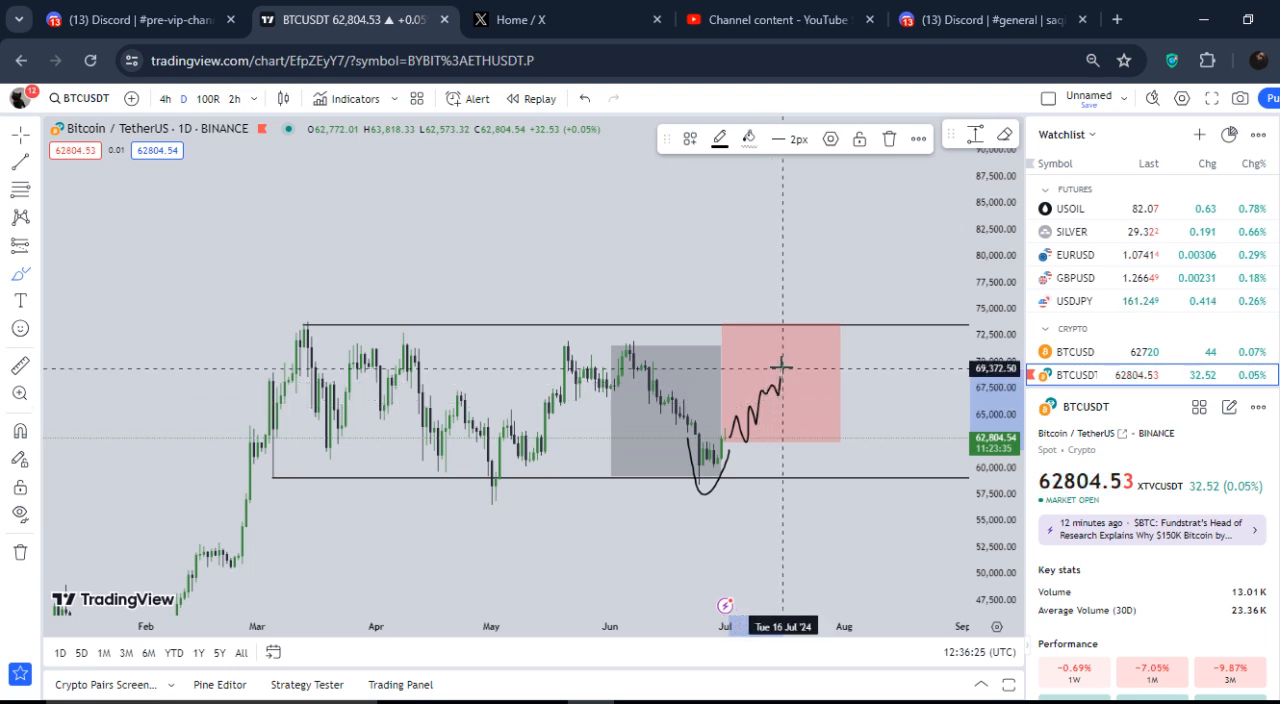
mouse_move(800, 348)
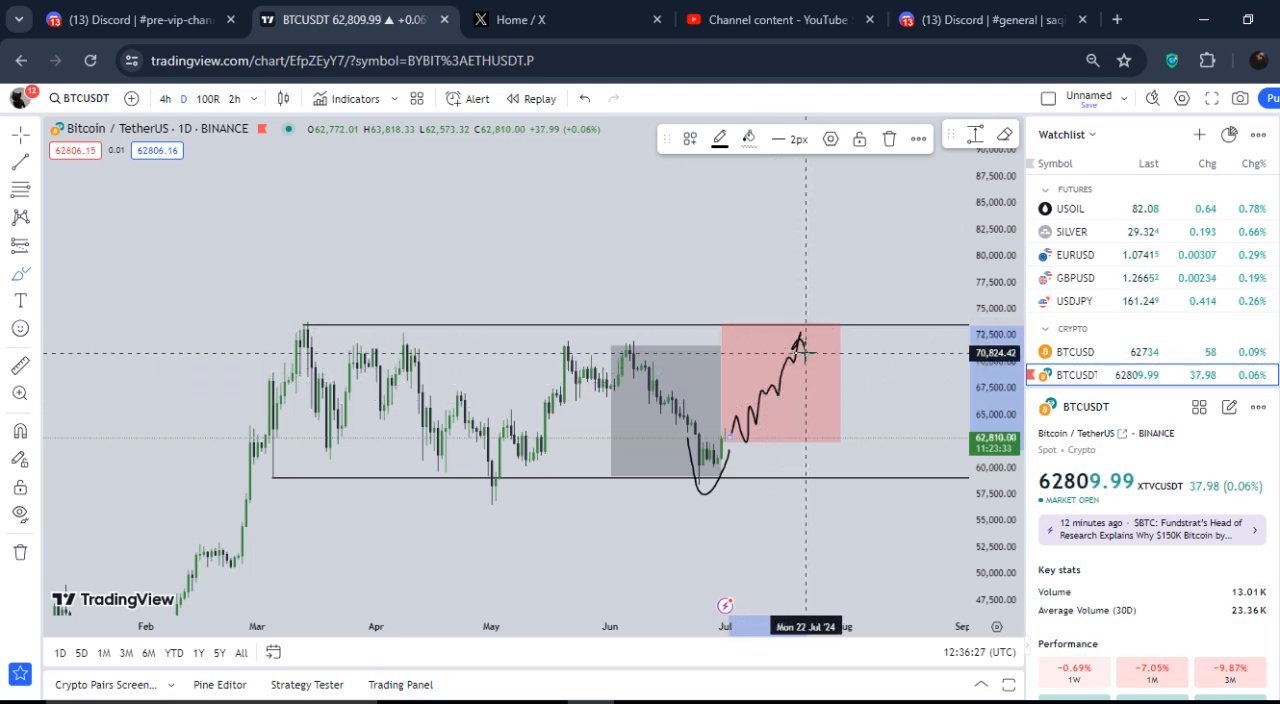
mouse_move(808, 327)
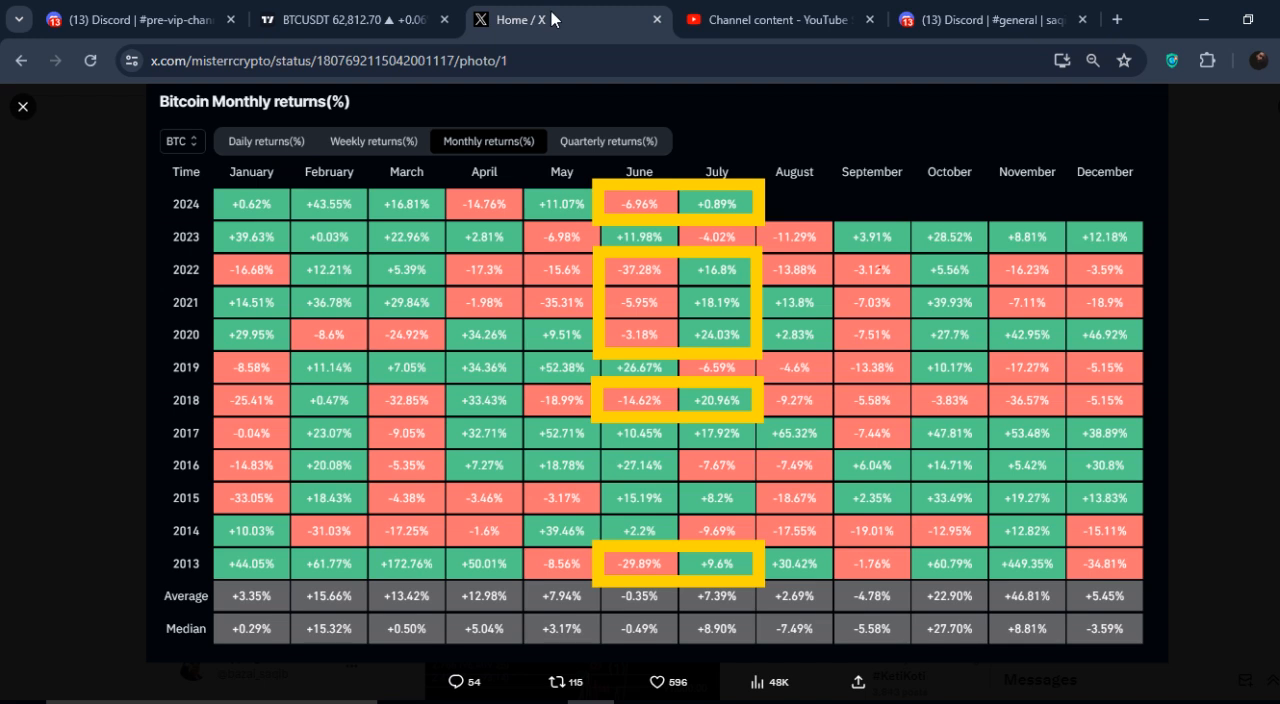
mouse_move(465, 9)
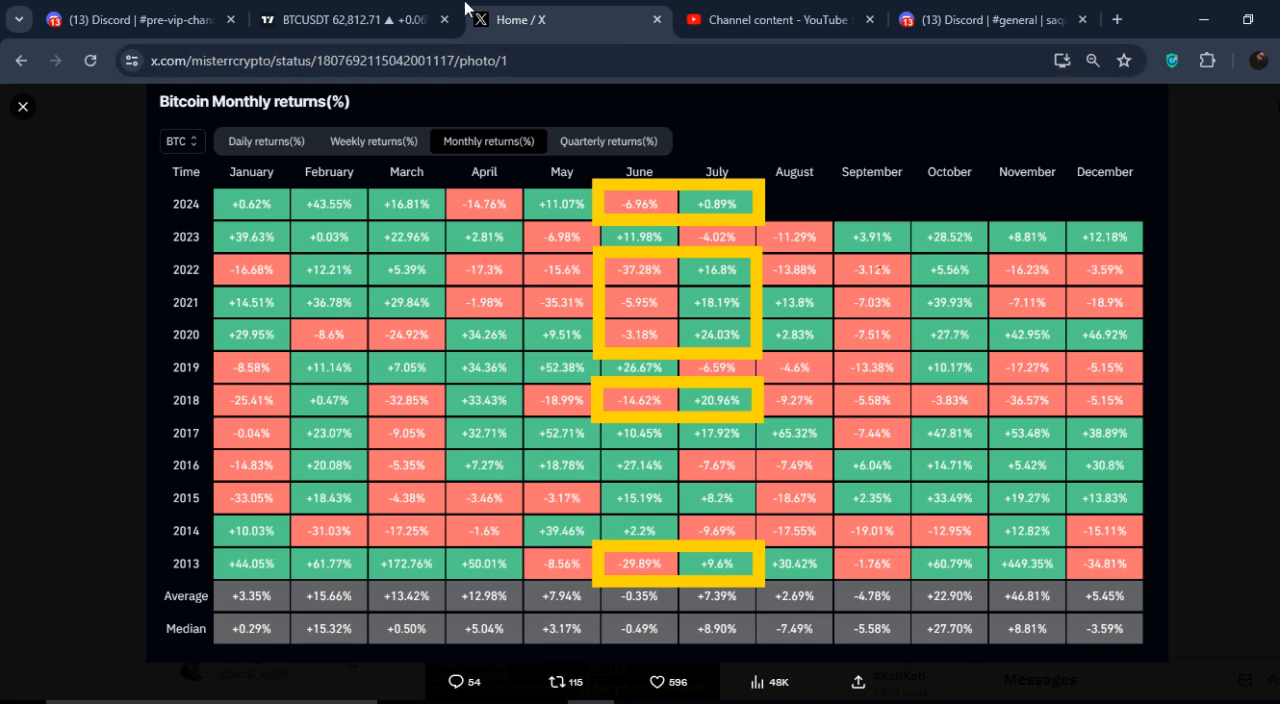
click(345, 19)
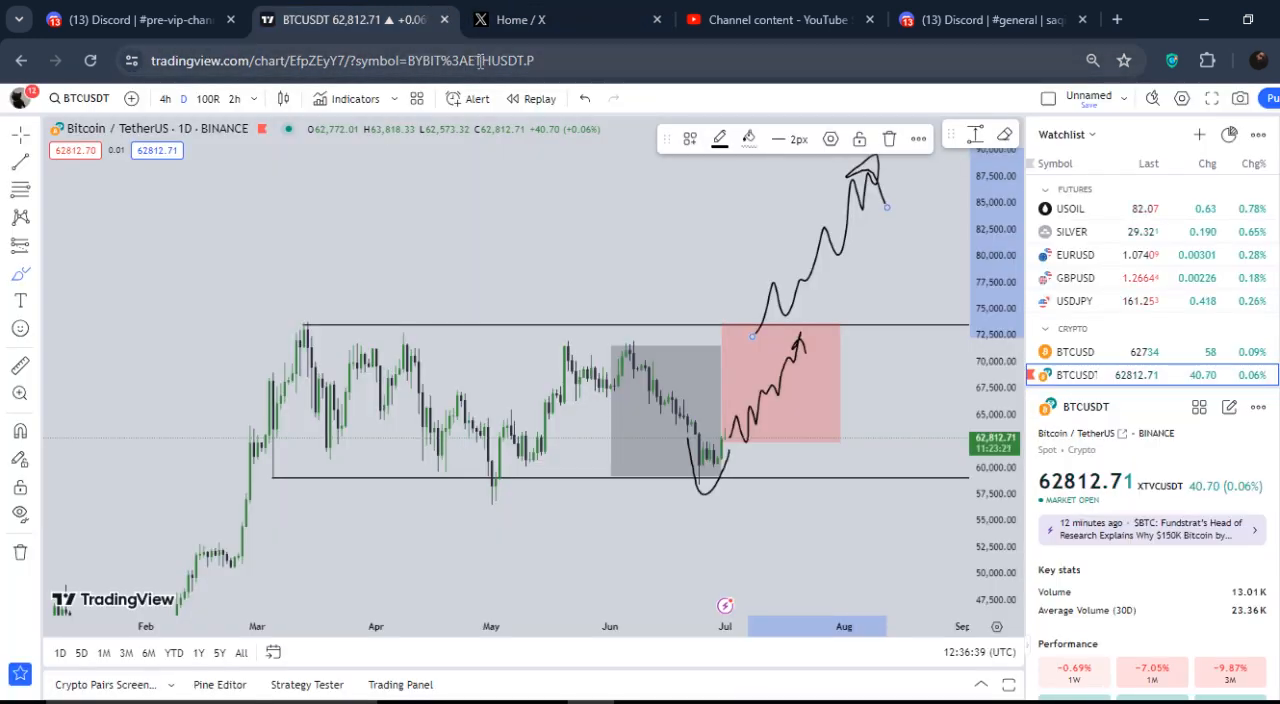
click(584, 98)
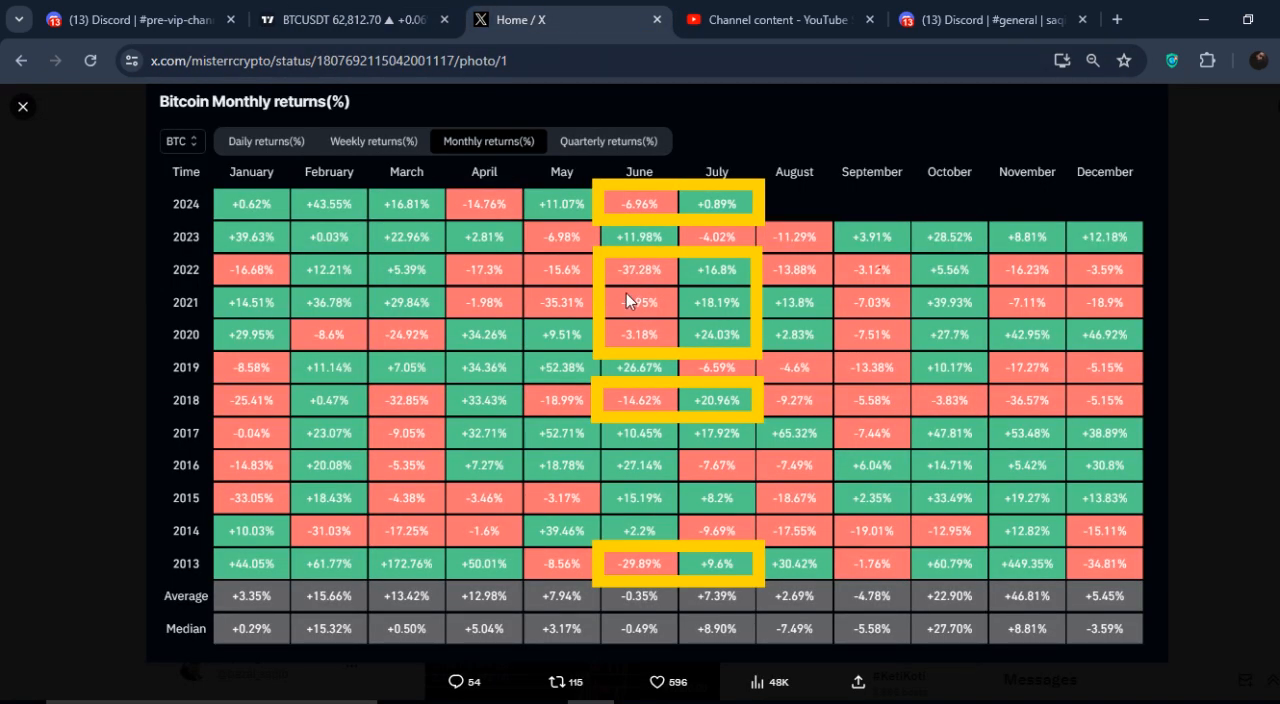
mouse_move(627, 303)
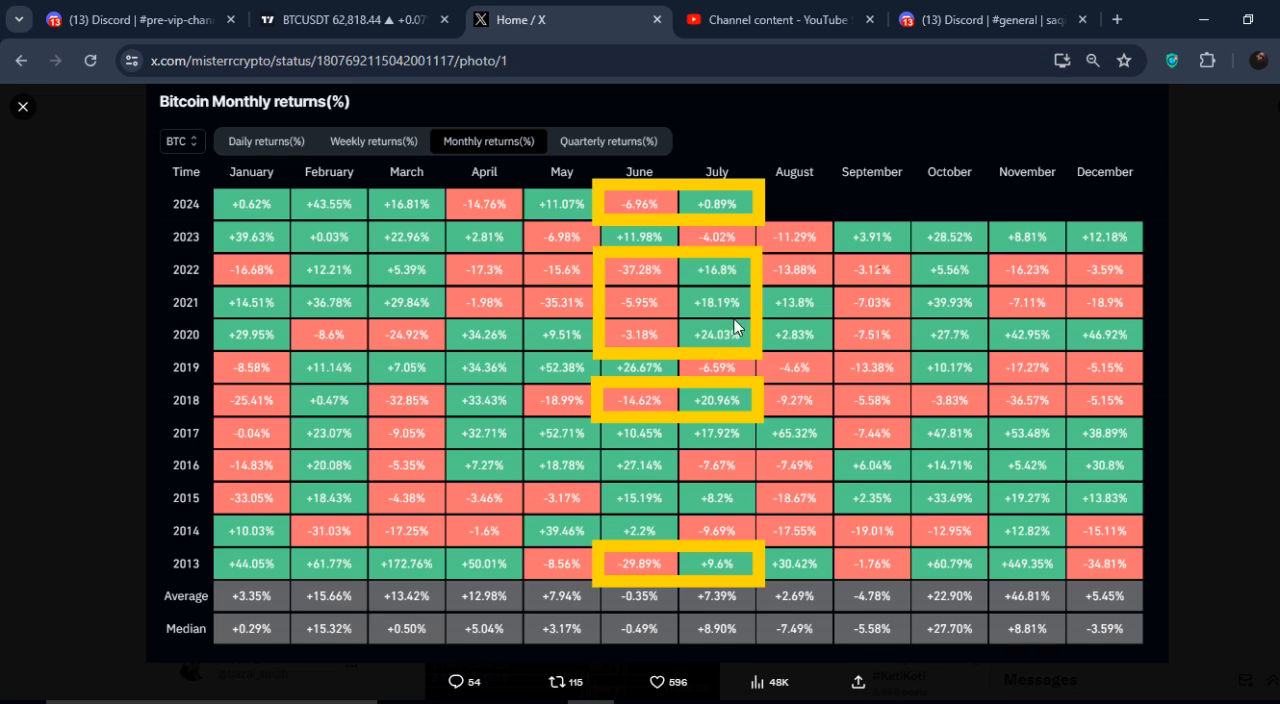
- Clear the chart's freehand paths and settle on Discord's pre-vip-channel showing VIP pricing
click(350, 19)
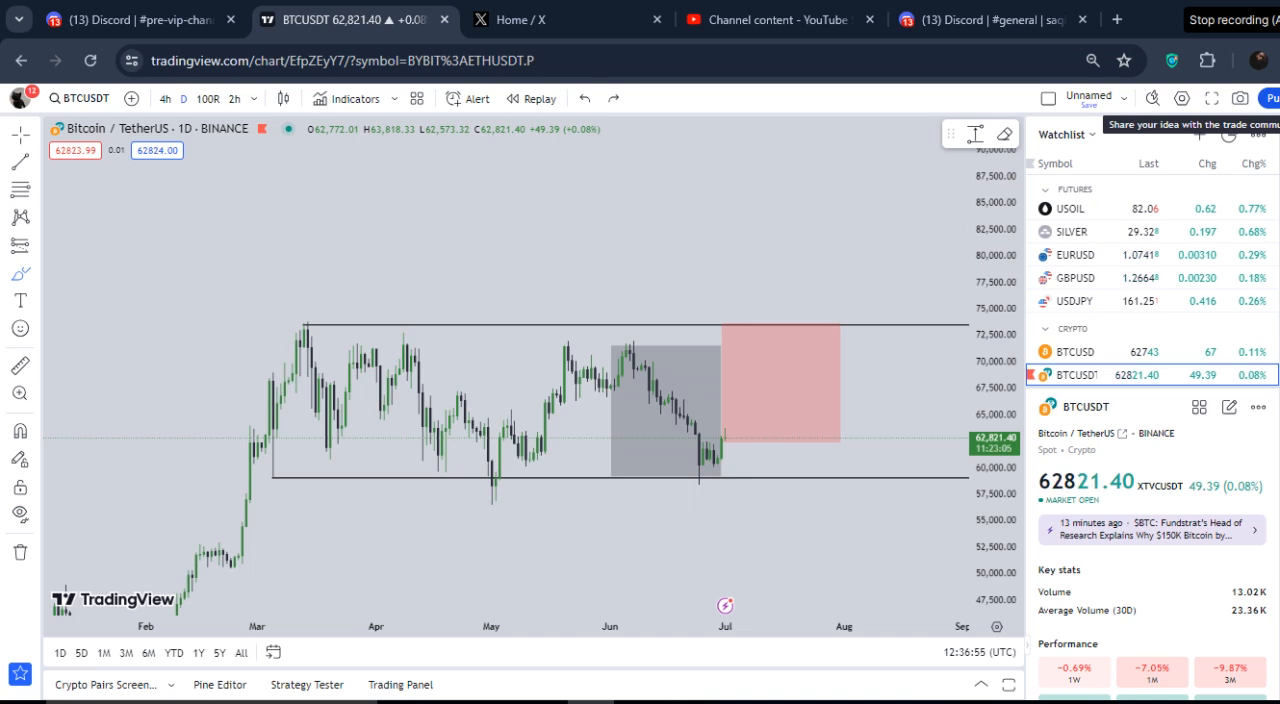
click(990, 19)
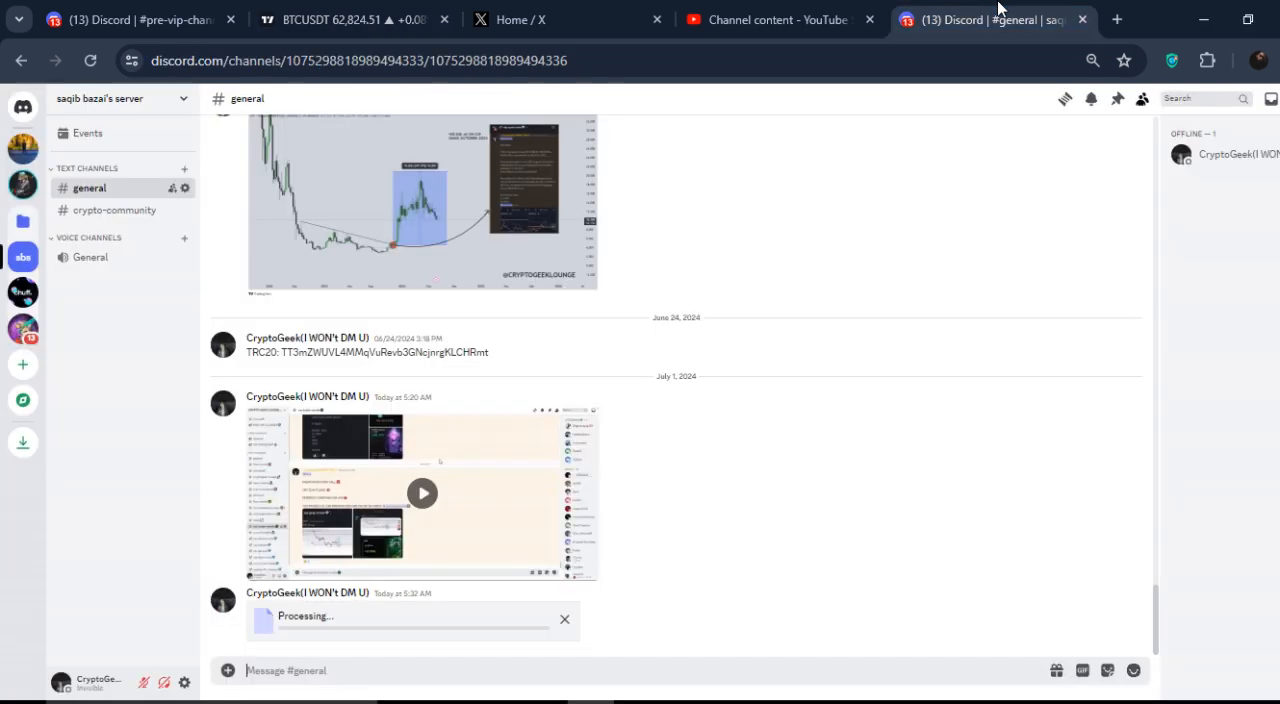
click(350, 19)
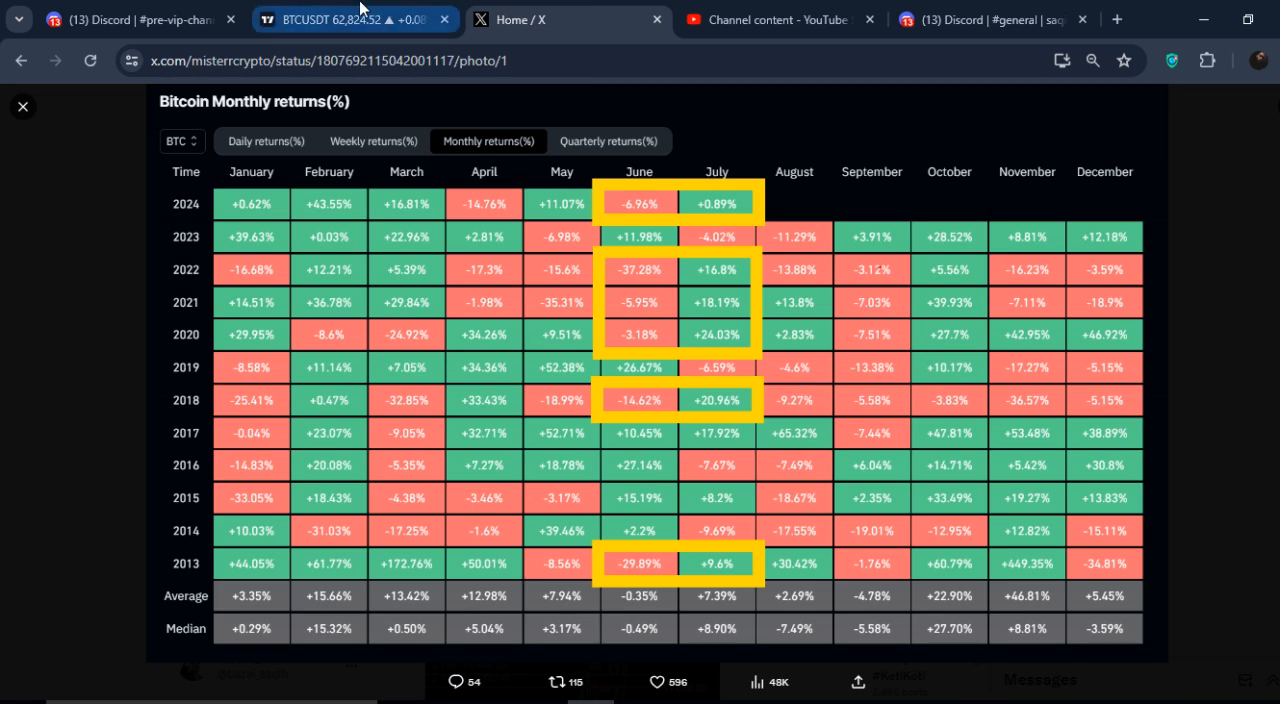
click(135, 19)
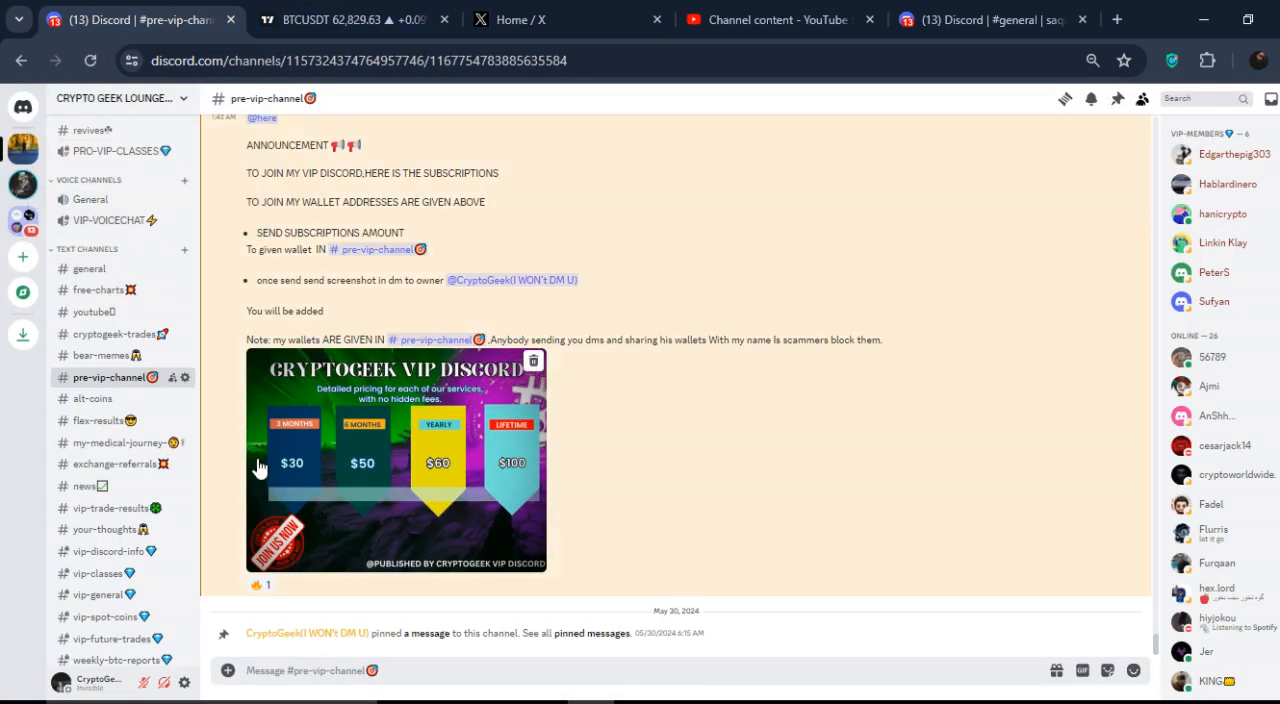
click(396, 461)
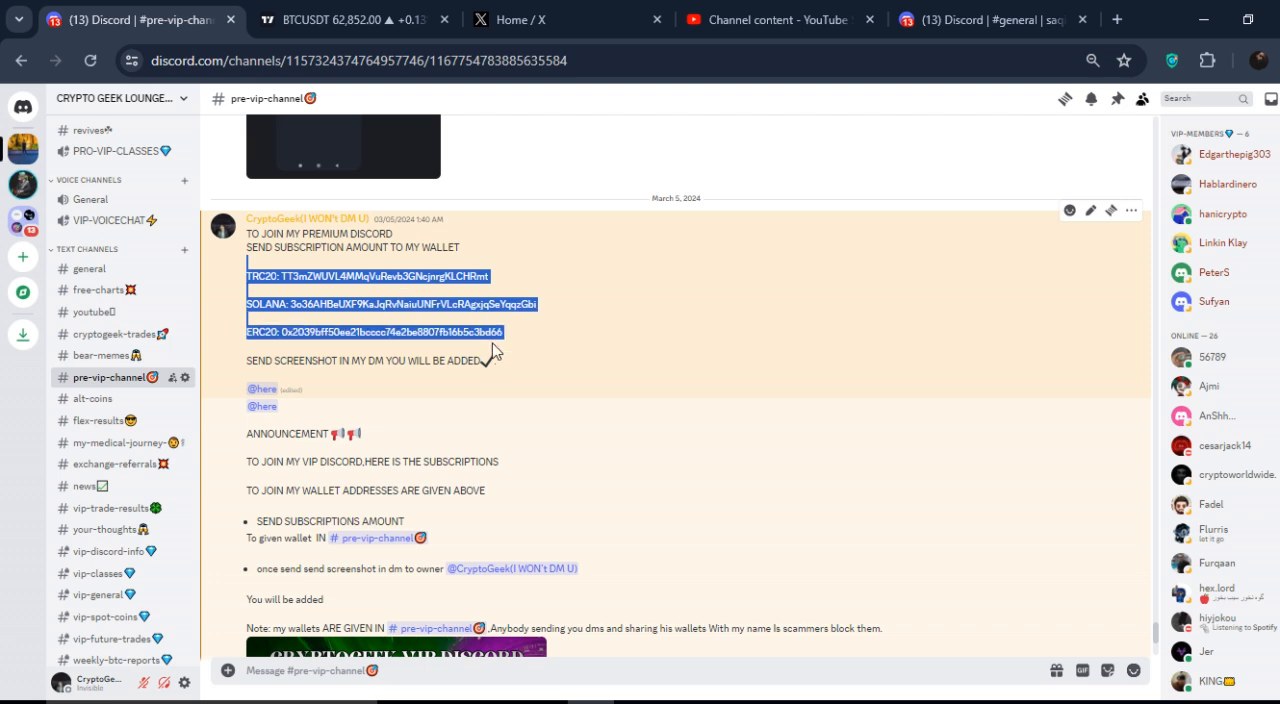
scroll(down, 3)
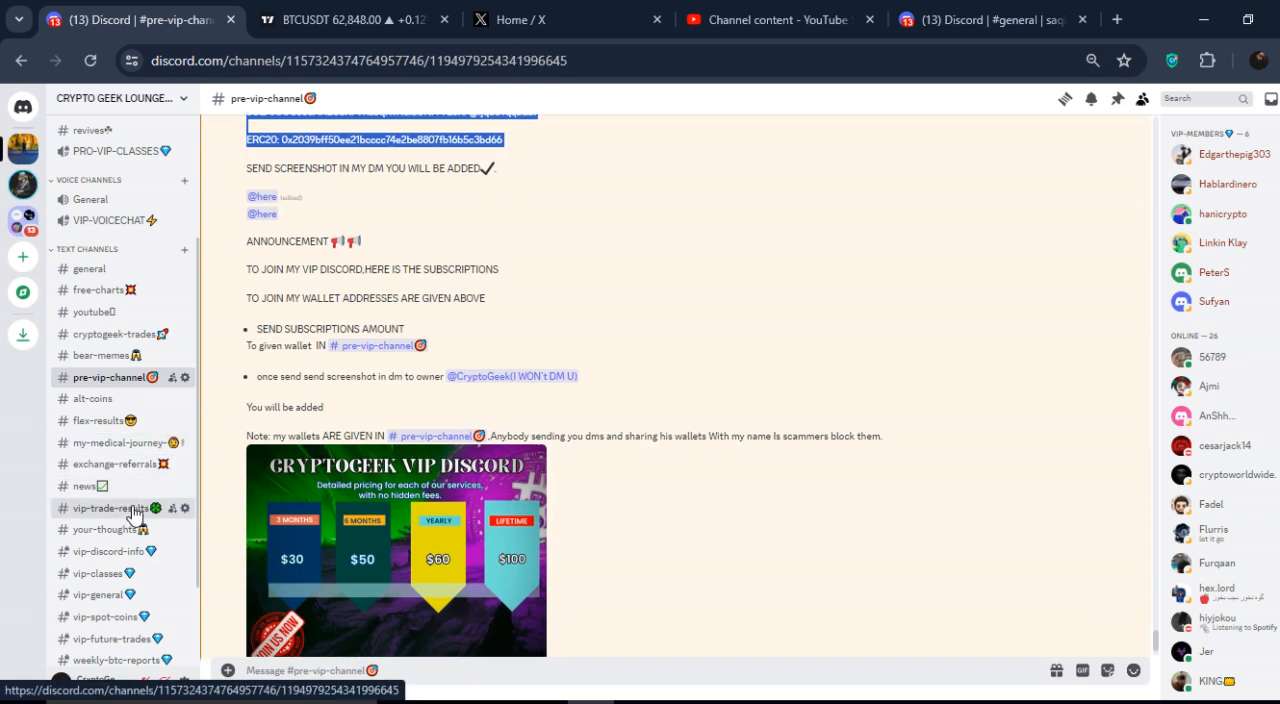
- Open the vip-trade-results channel and enlarge the ETH scalp-entry trade screenshot
click(111, 508)
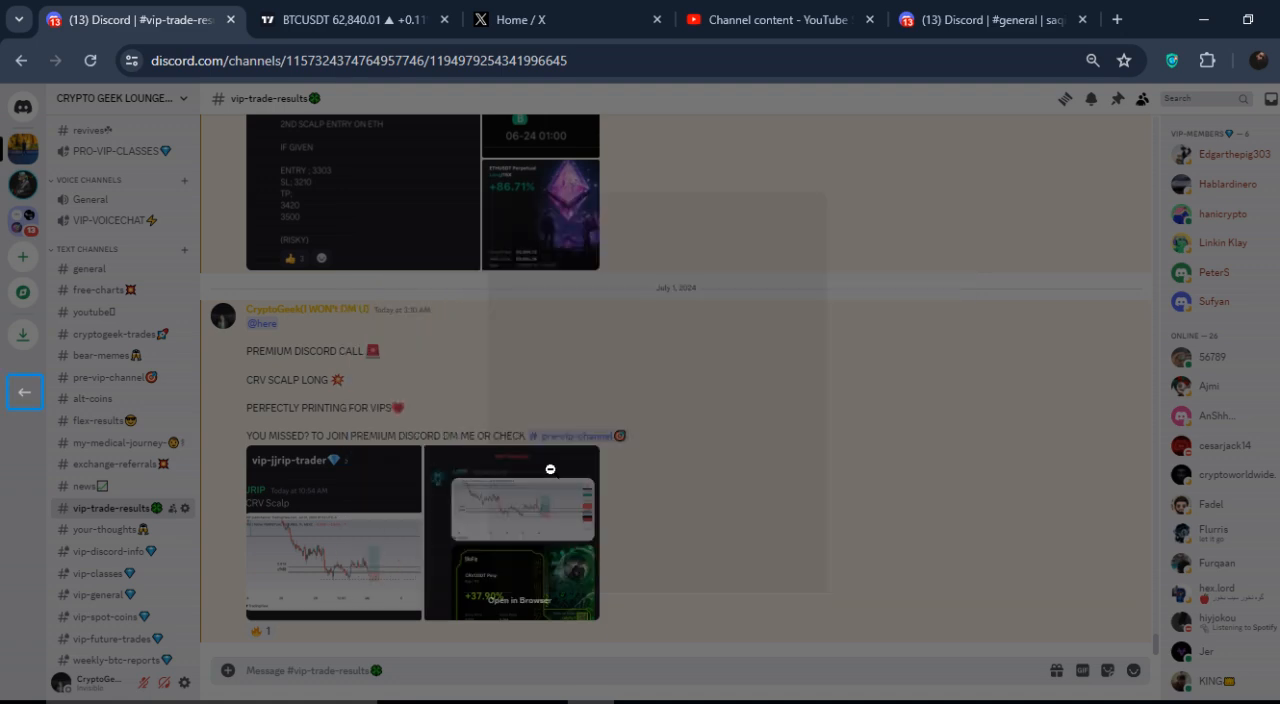
scroll(up, 3)
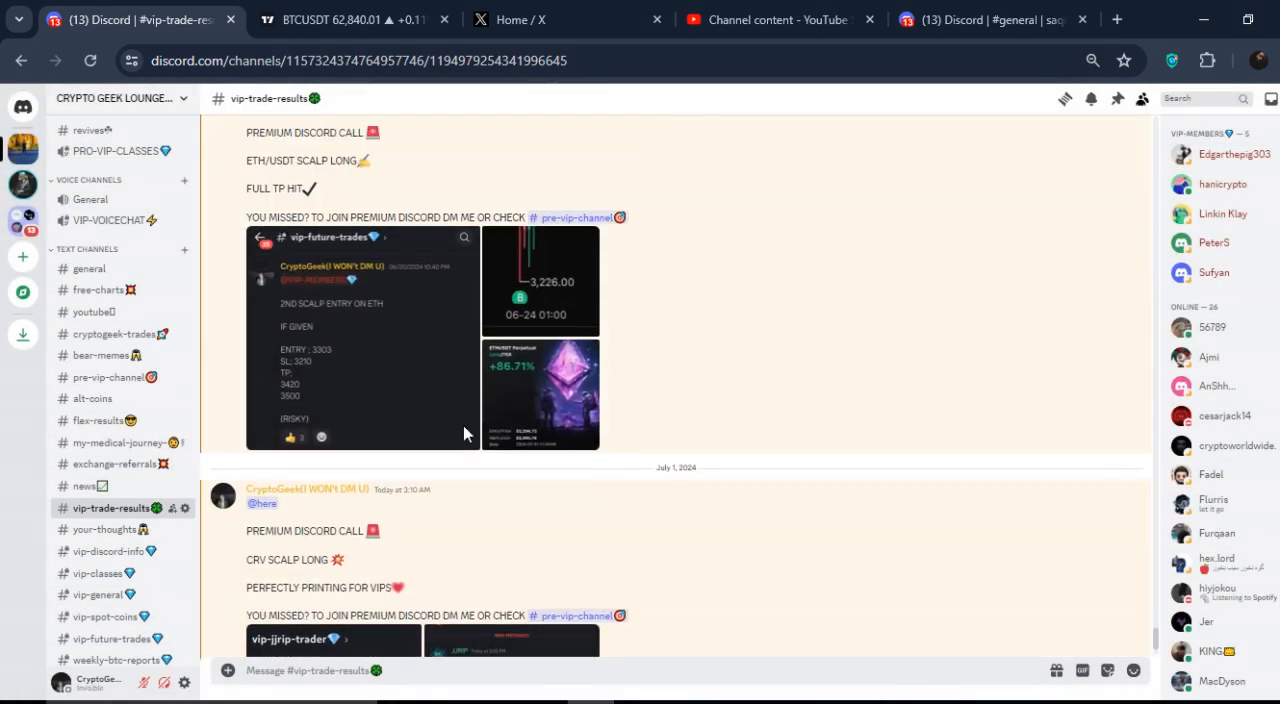
click(363, 335)
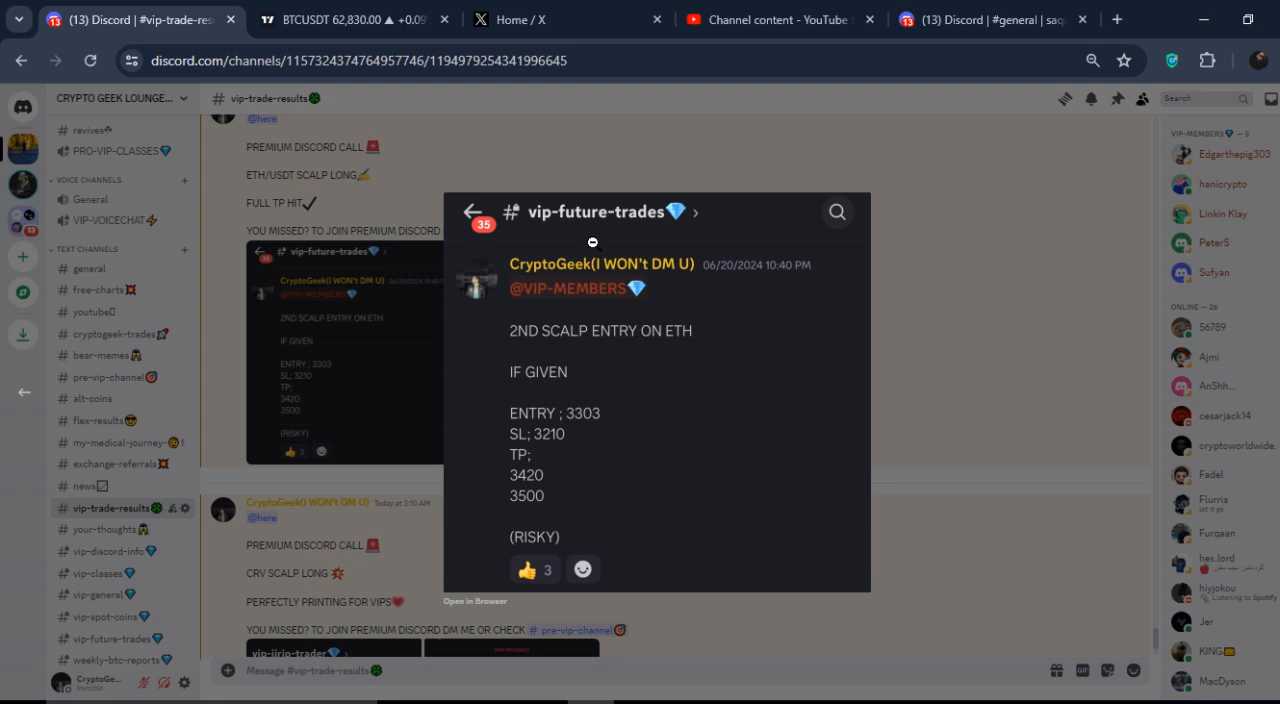
mouse_move(632, 370)
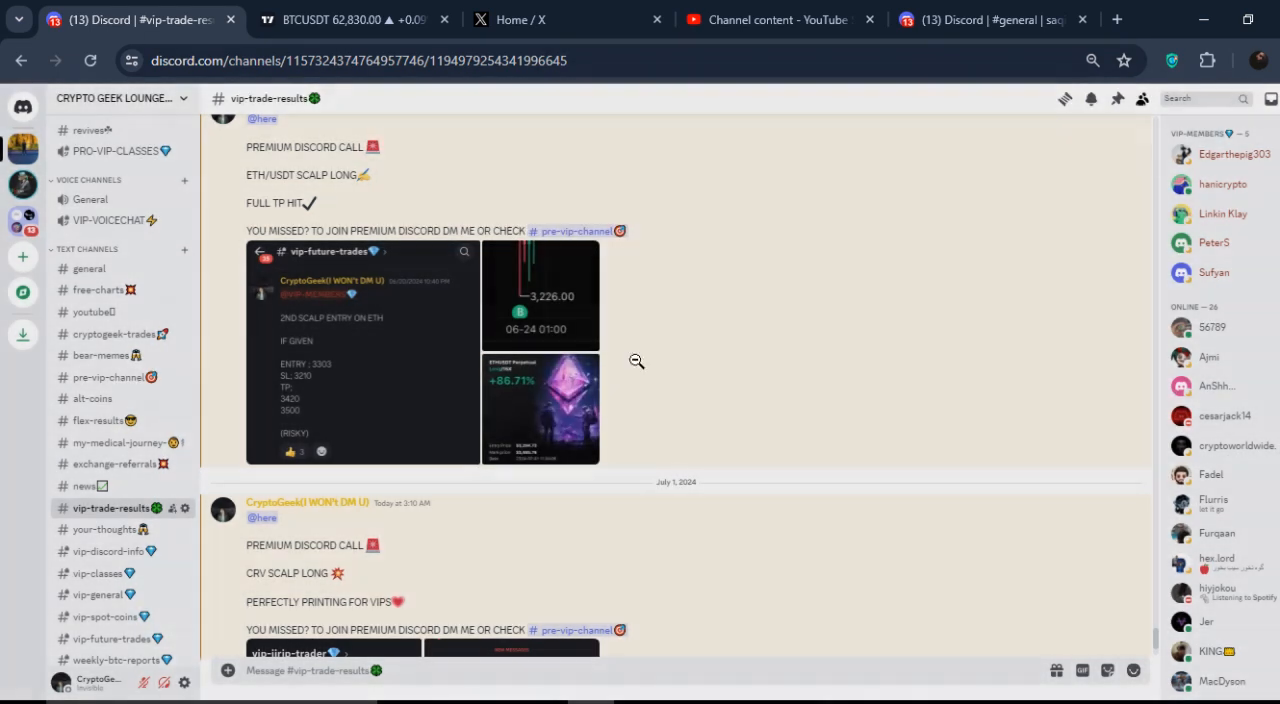
scroll(up, 3)
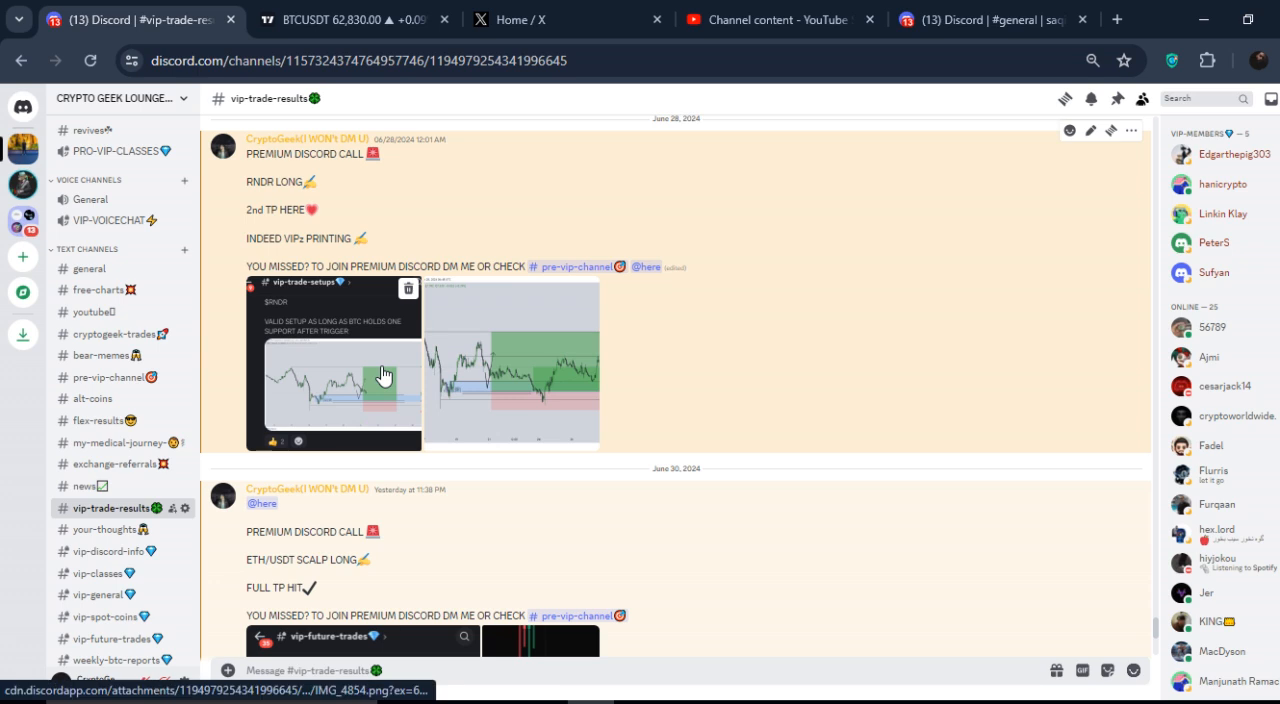
scroll(up, 3)
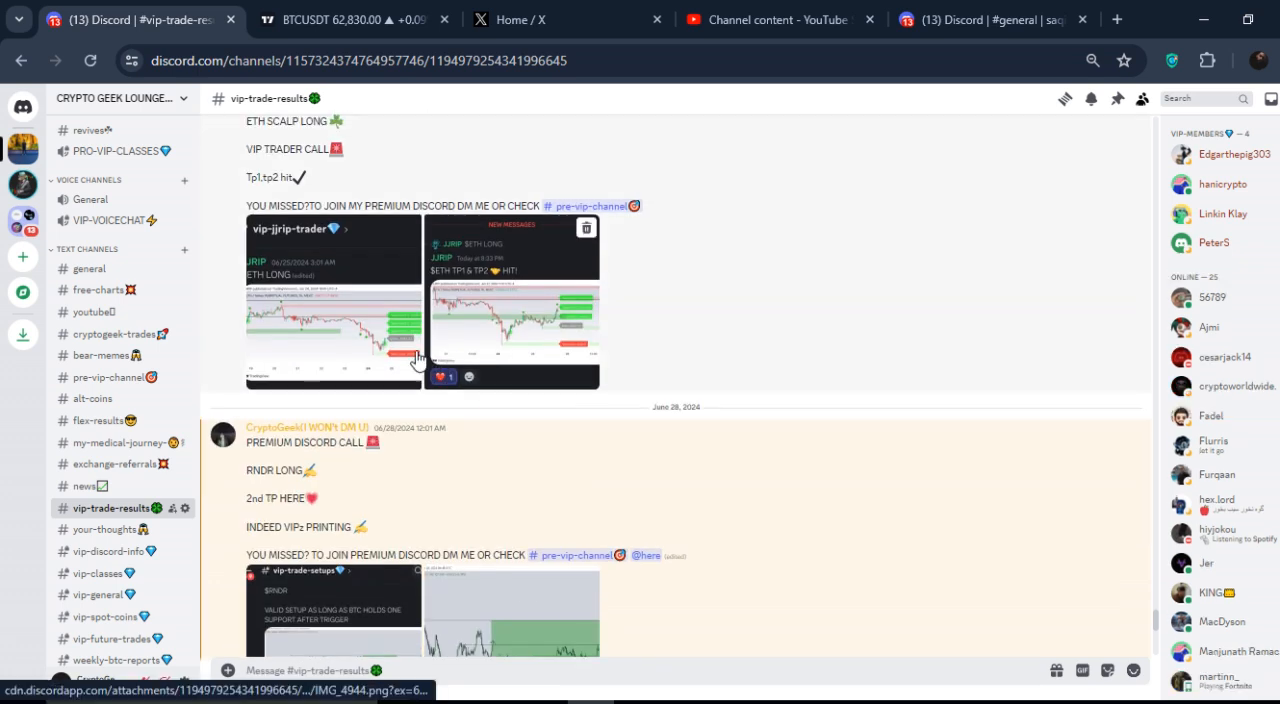
scroll(up, 3)
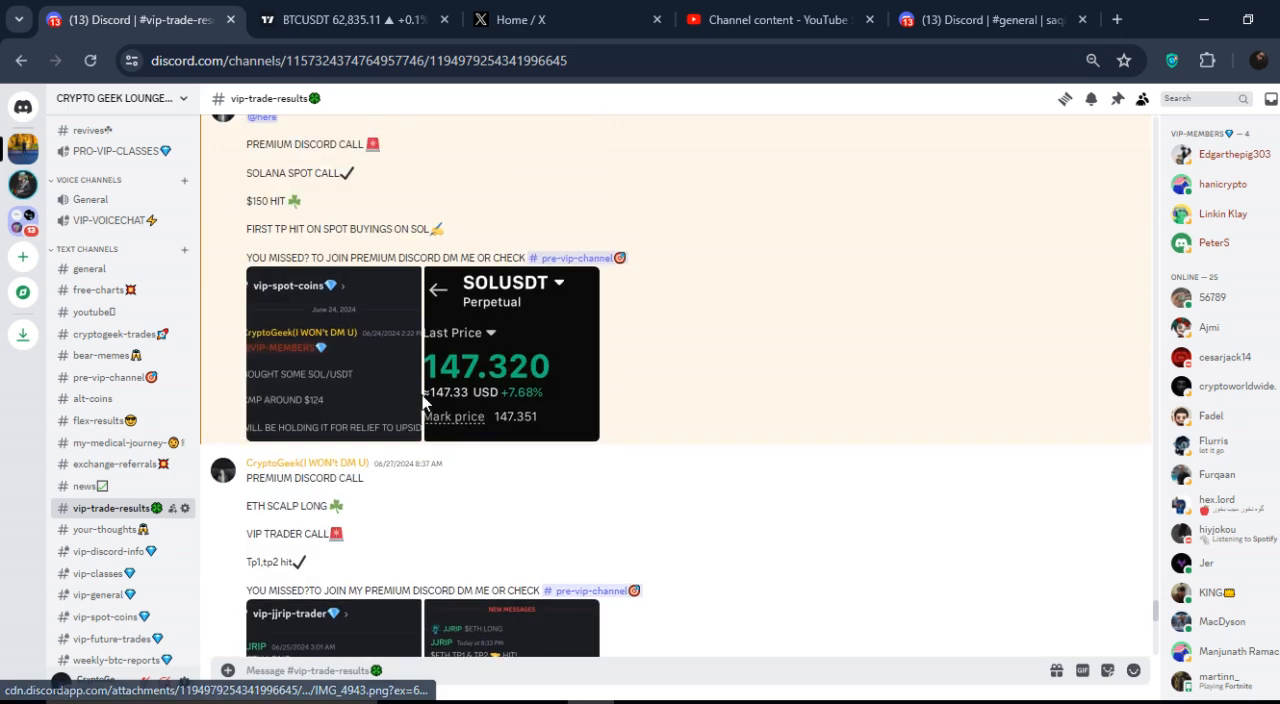
scroll(up, 3)
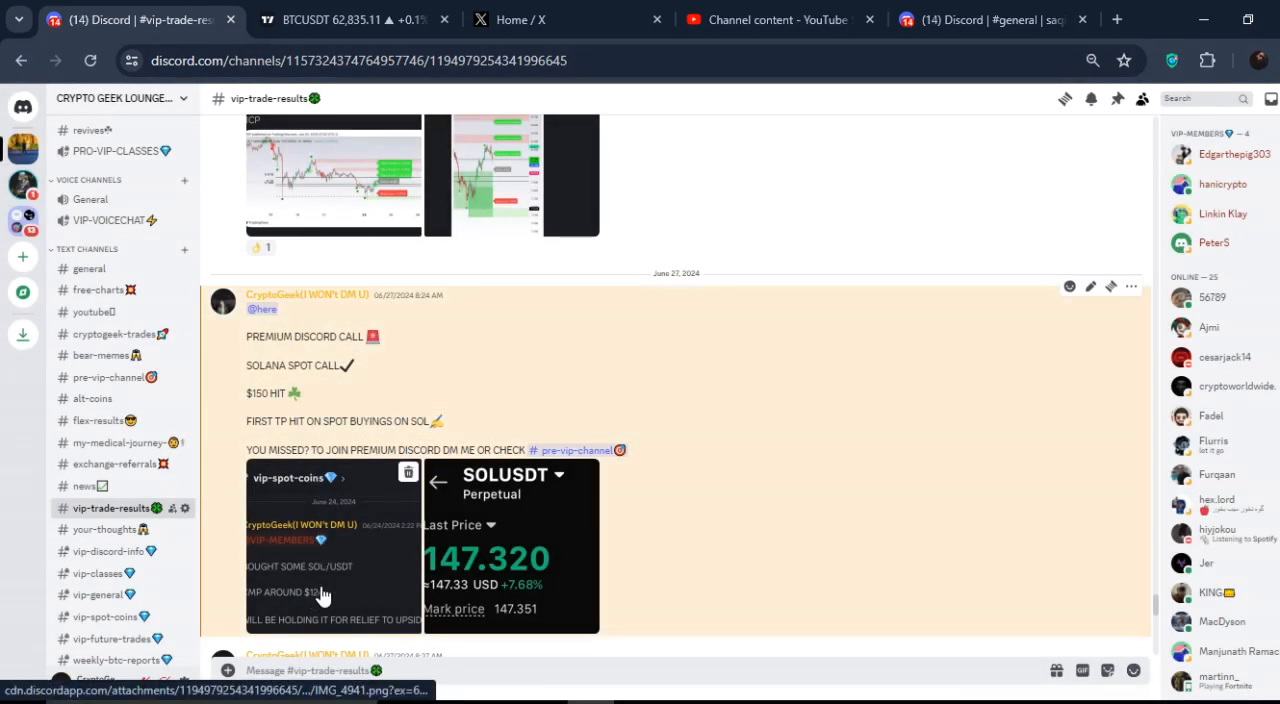
mouse_move(850, 261)
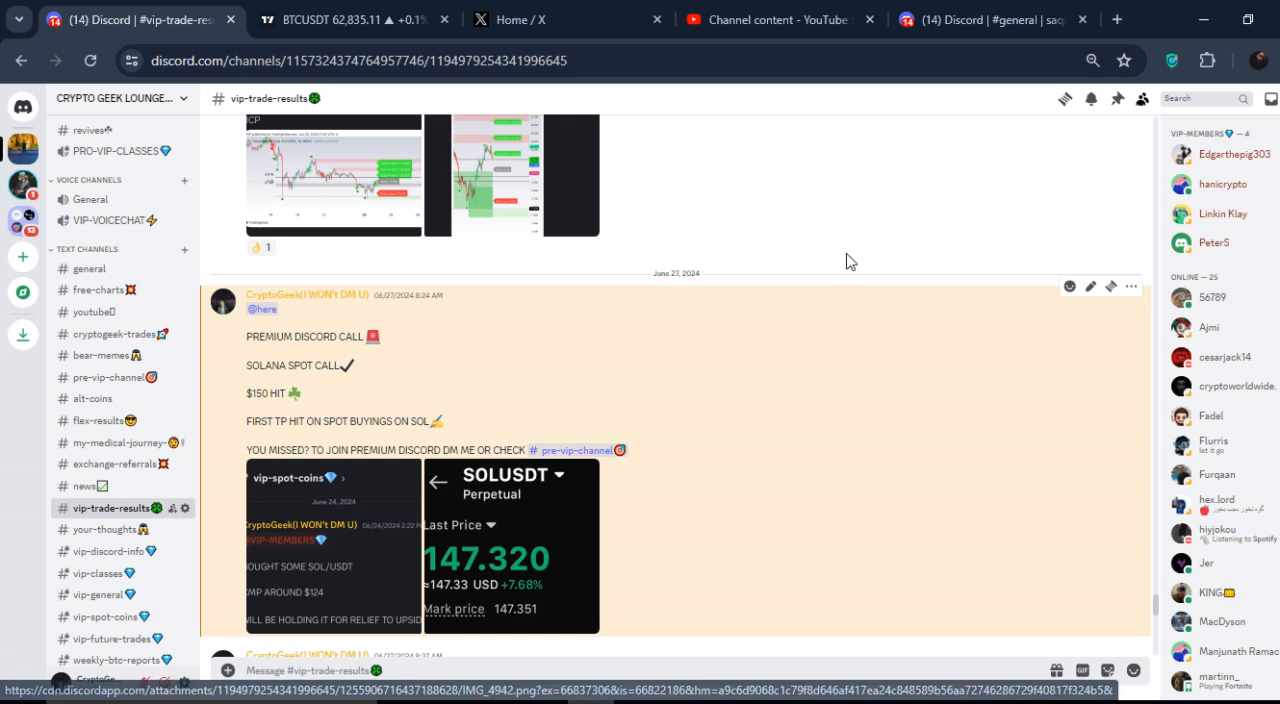